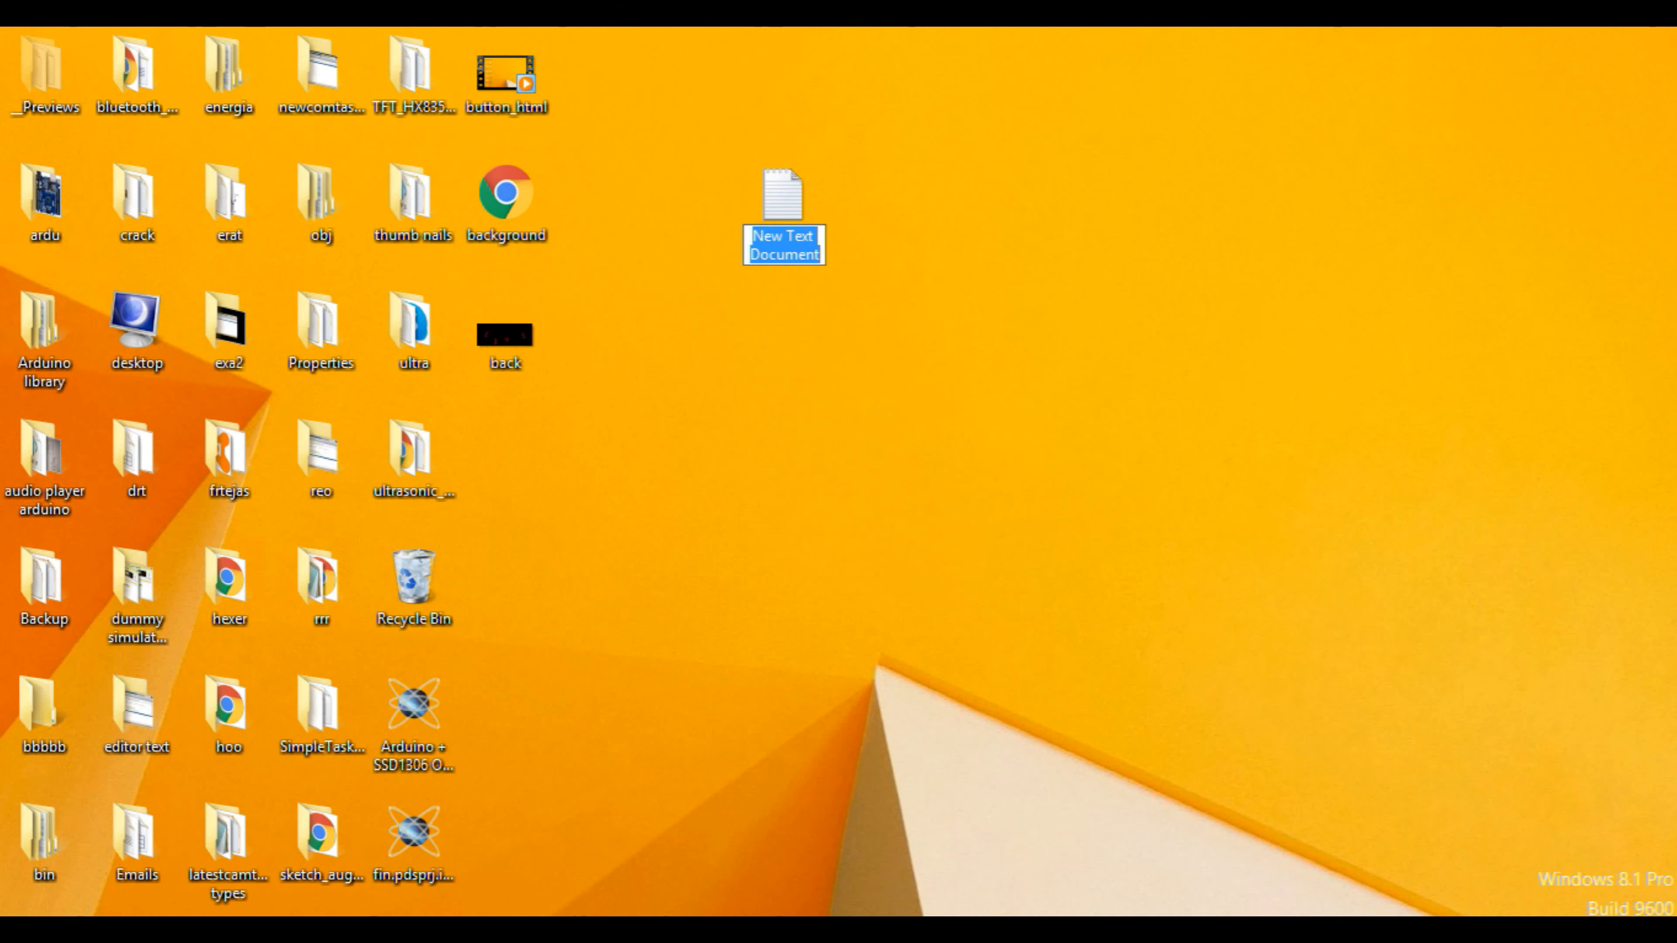
- Name the new text document back_img and open it for editing in Notepad
type("back_img")
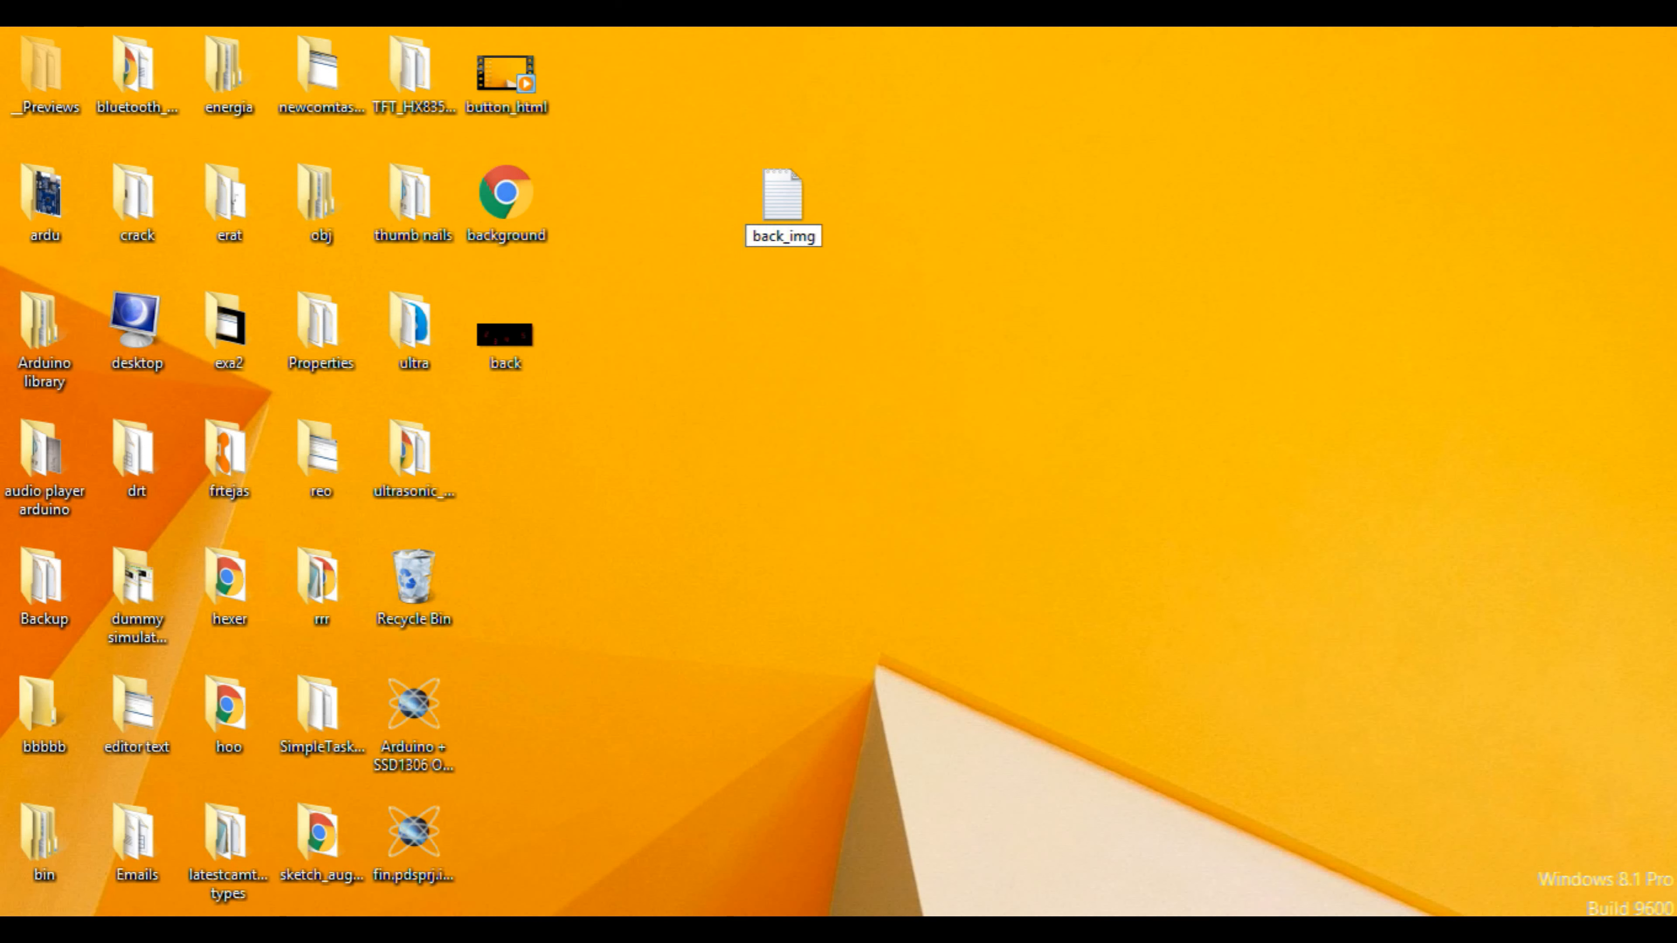
left_click(782, 203)
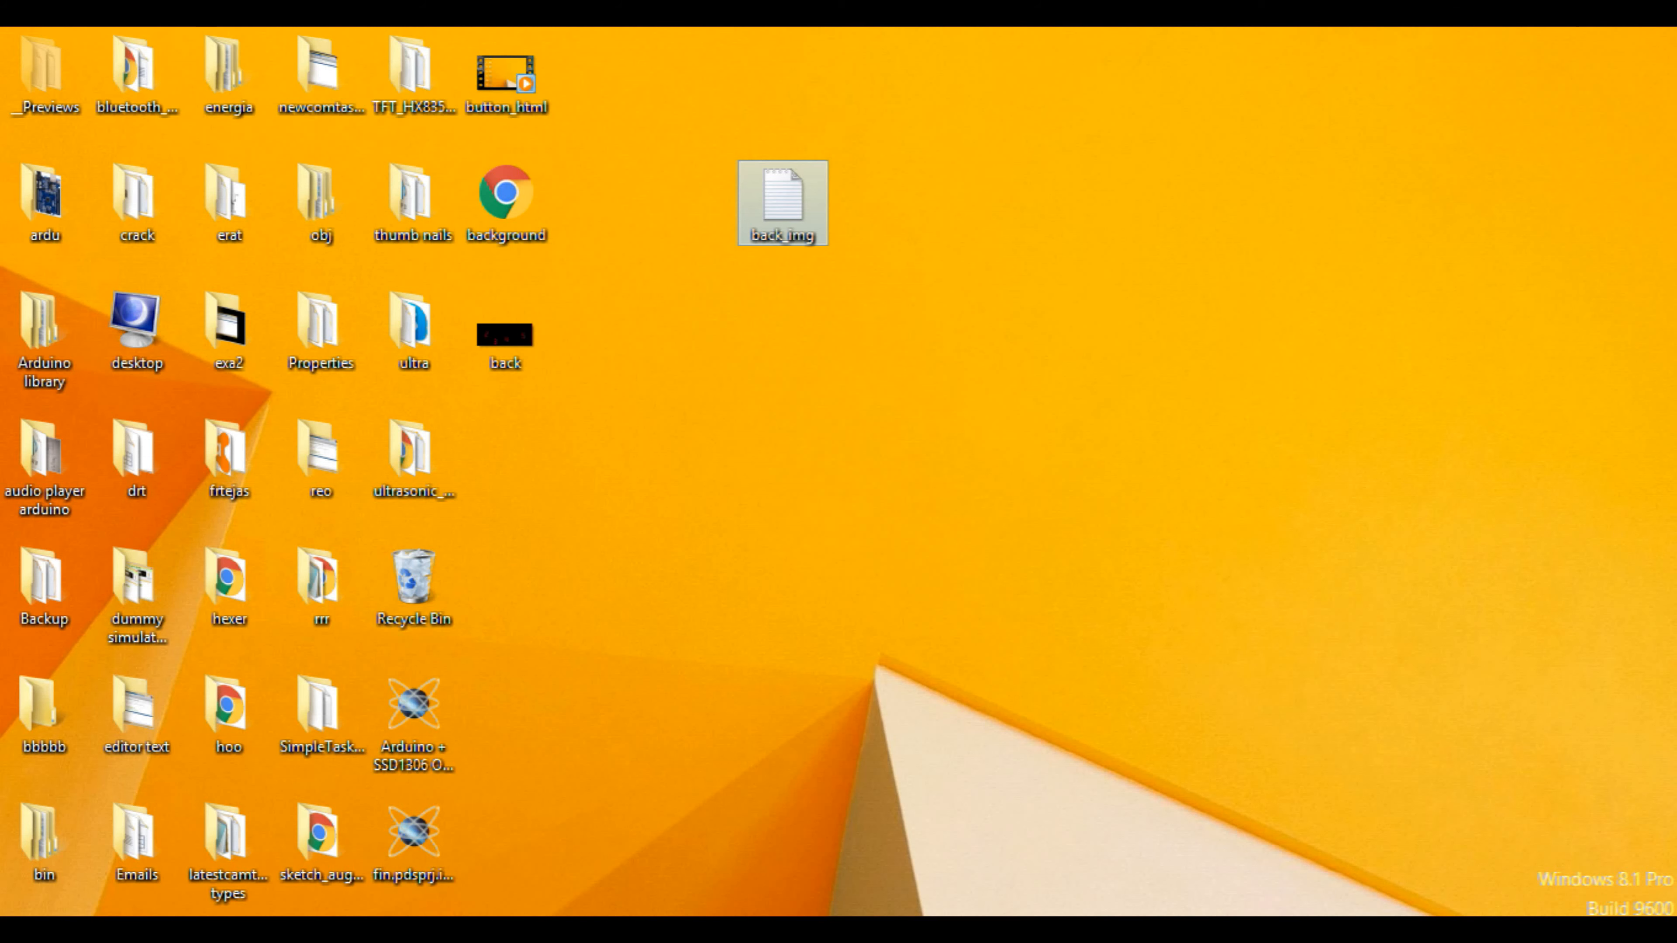
double_click(782, 203)
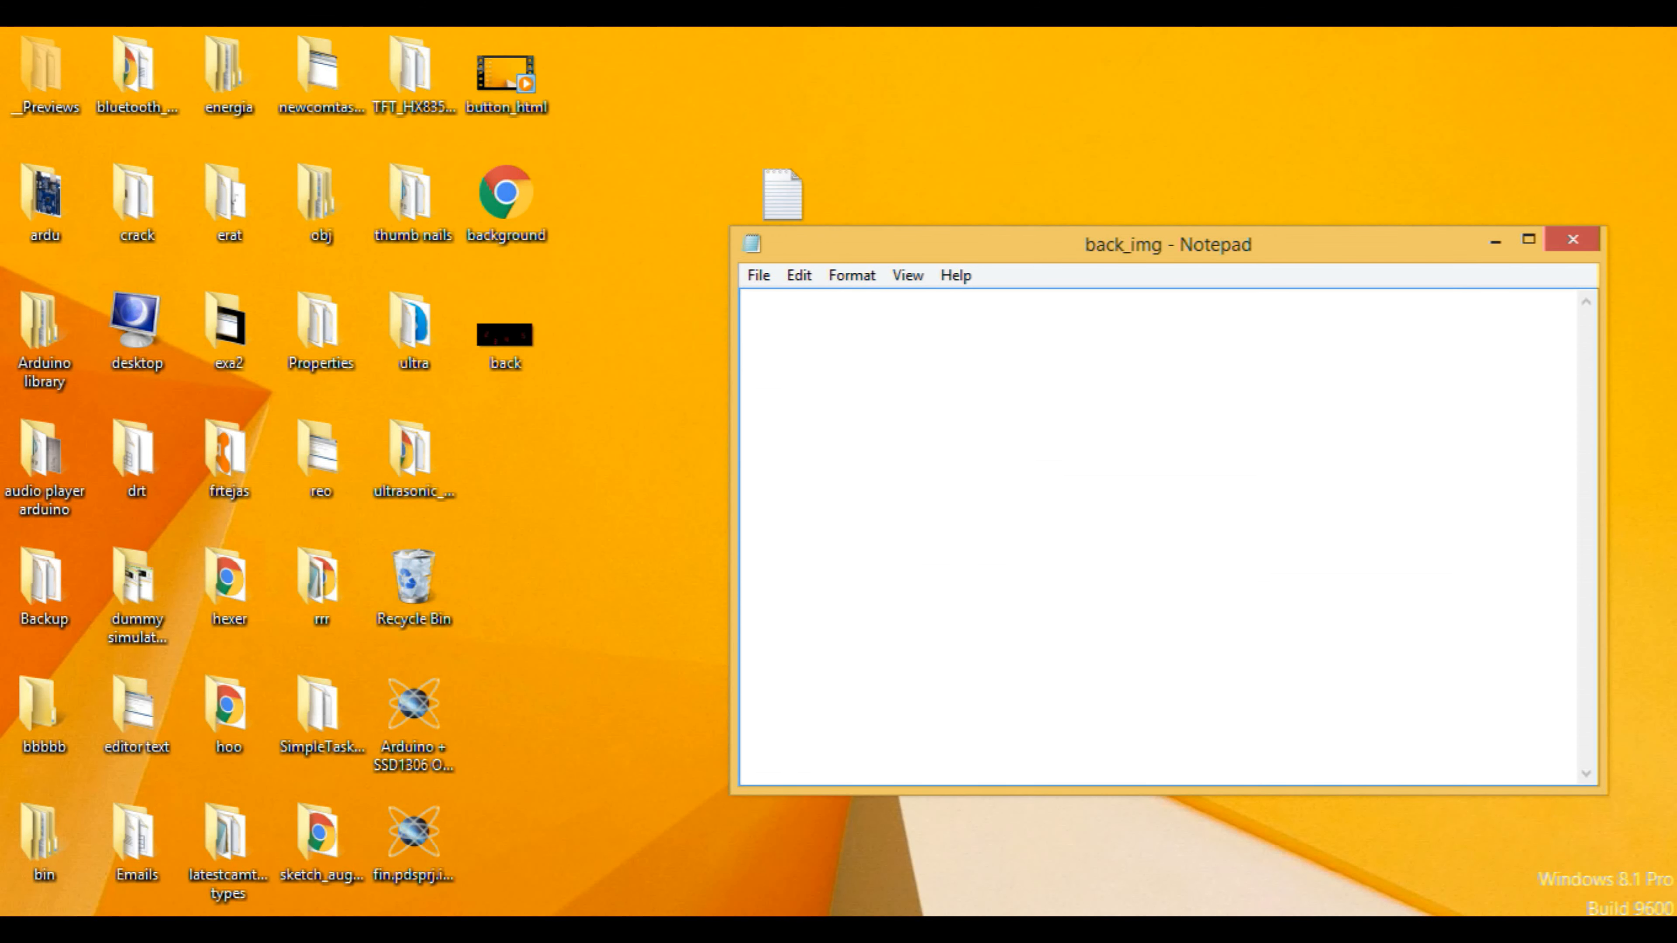
- Maximize the editor and write <html> with a closing </html> several lines below
left_click(1529, 239)
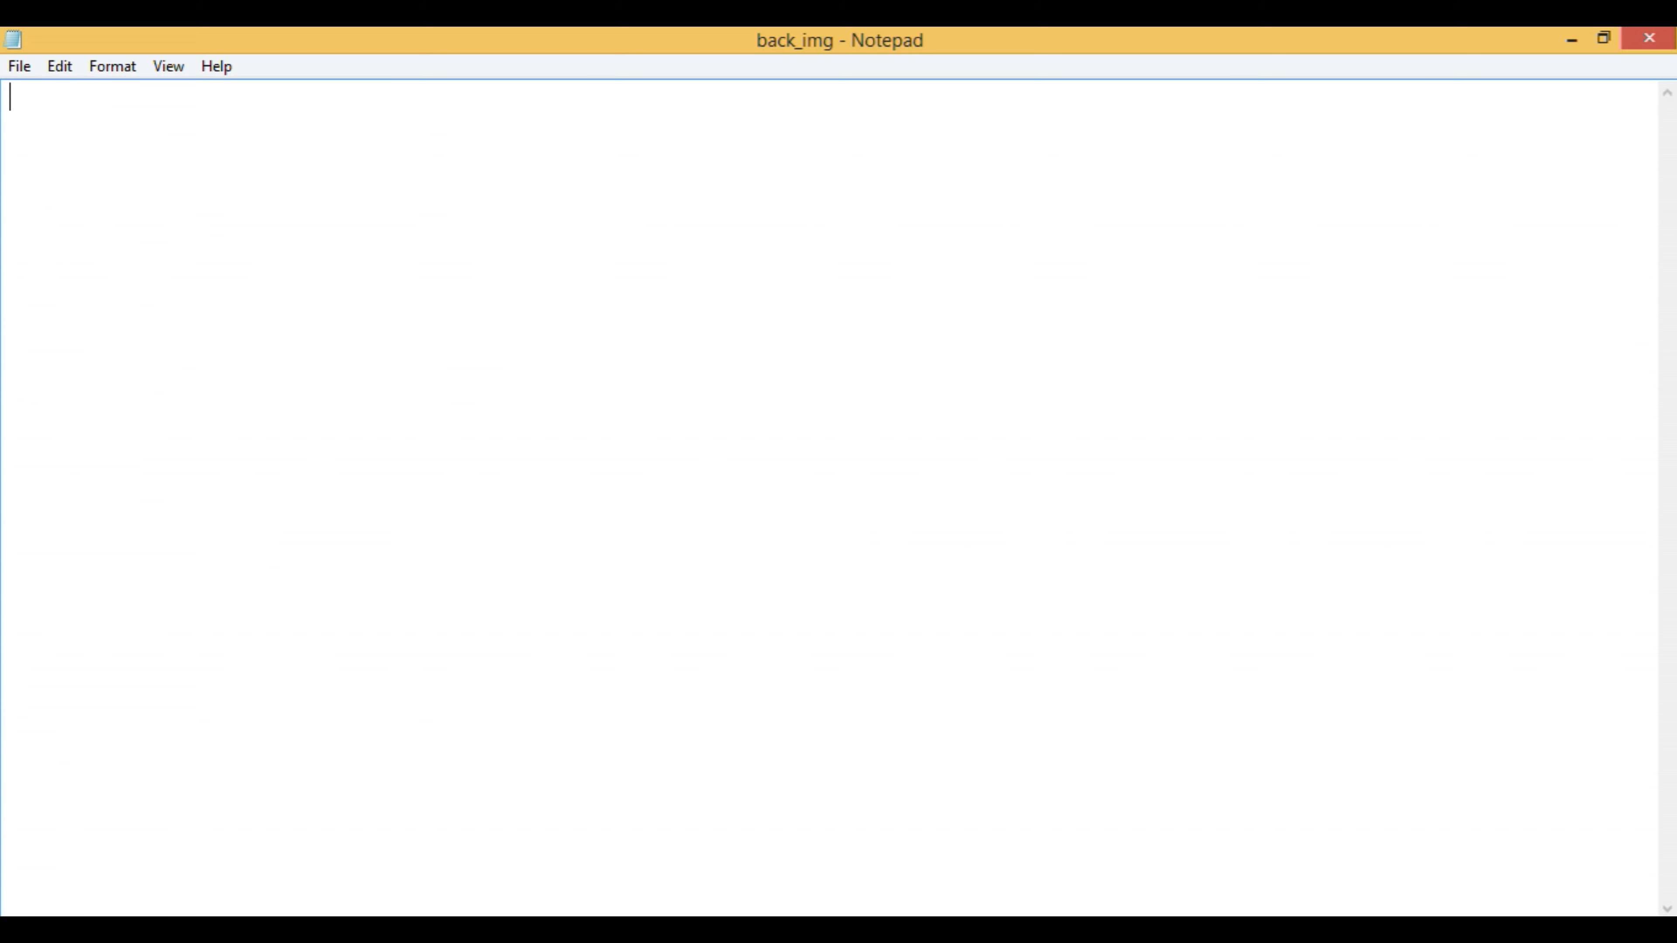
type("<><>")
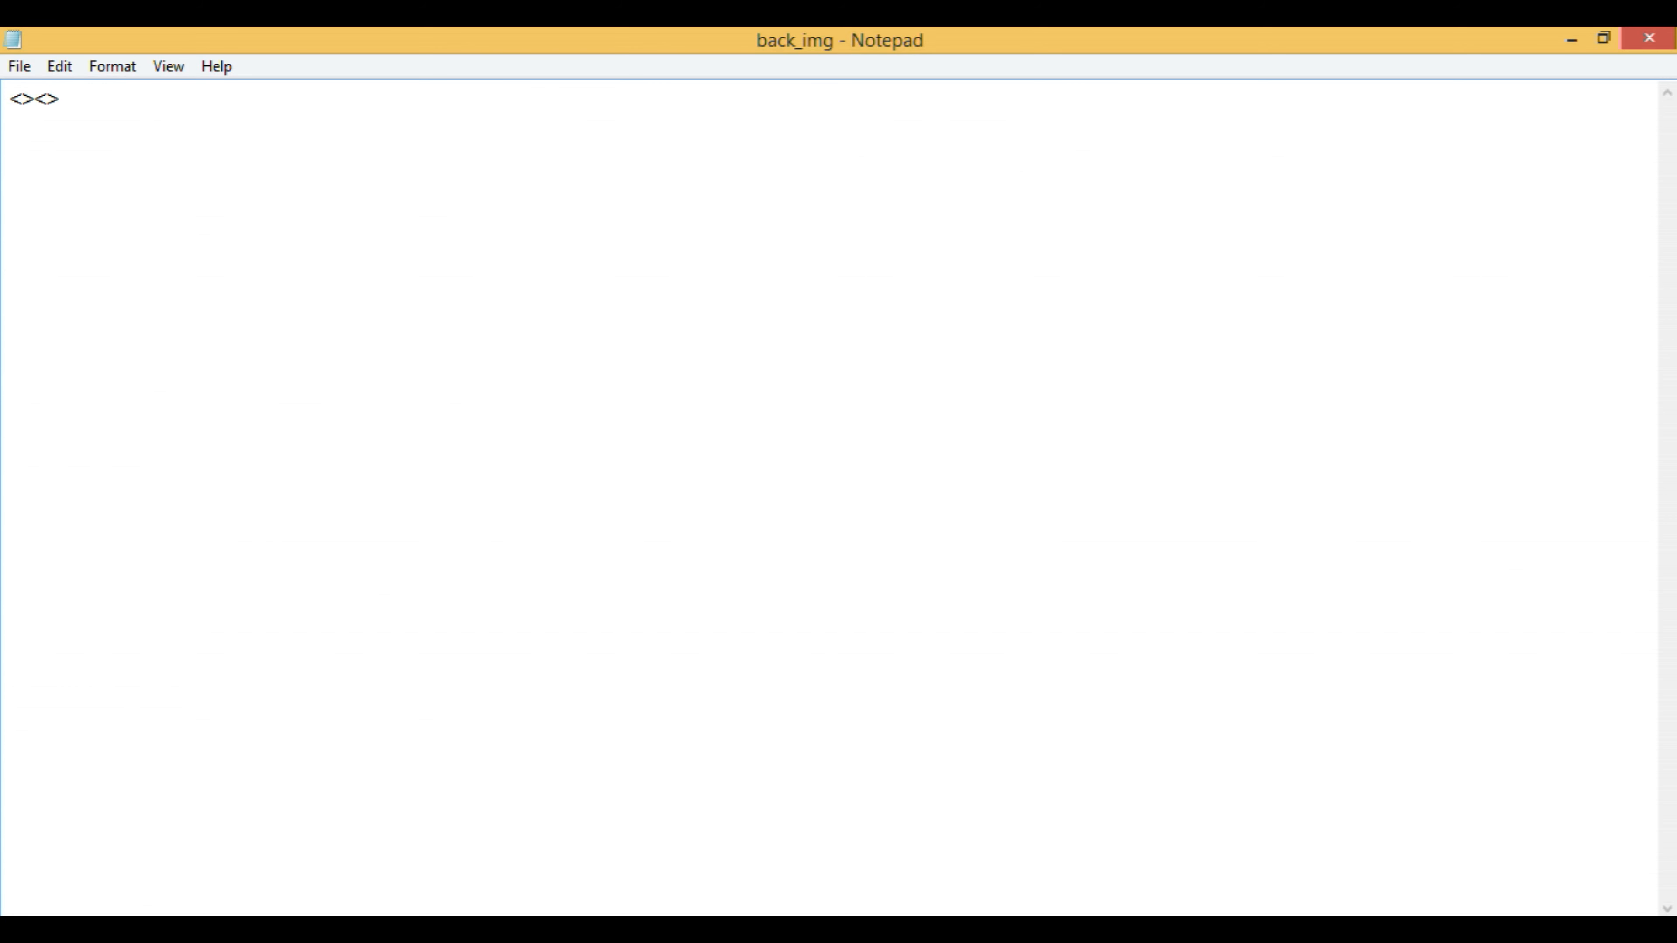
type("ht")
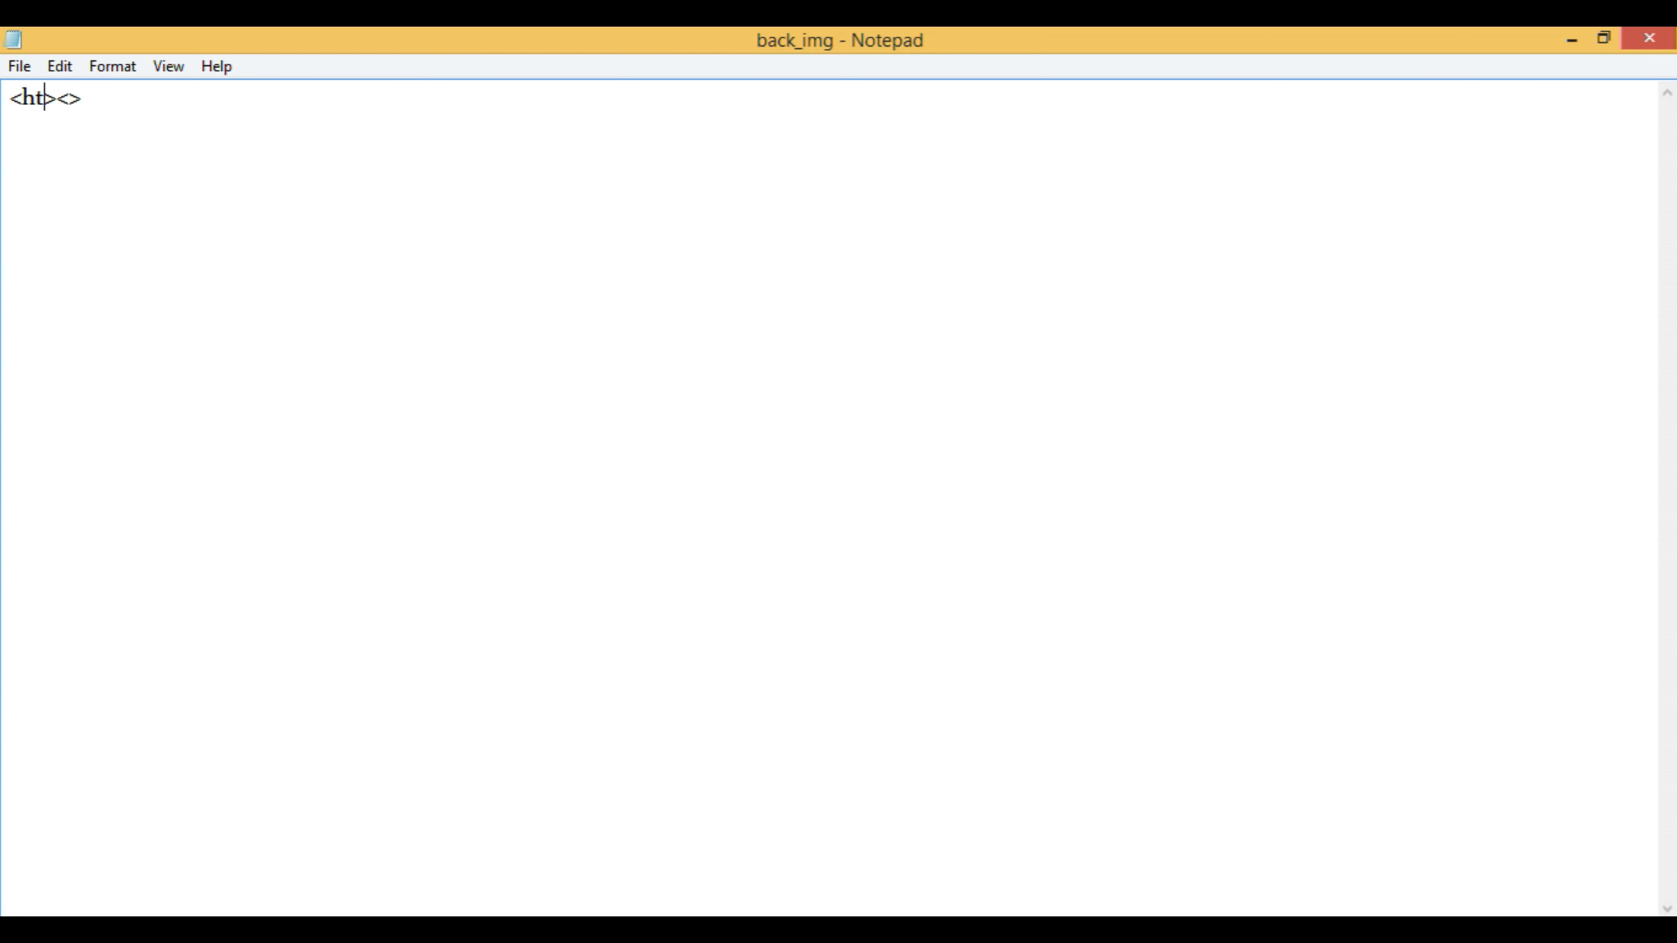
type("ml")
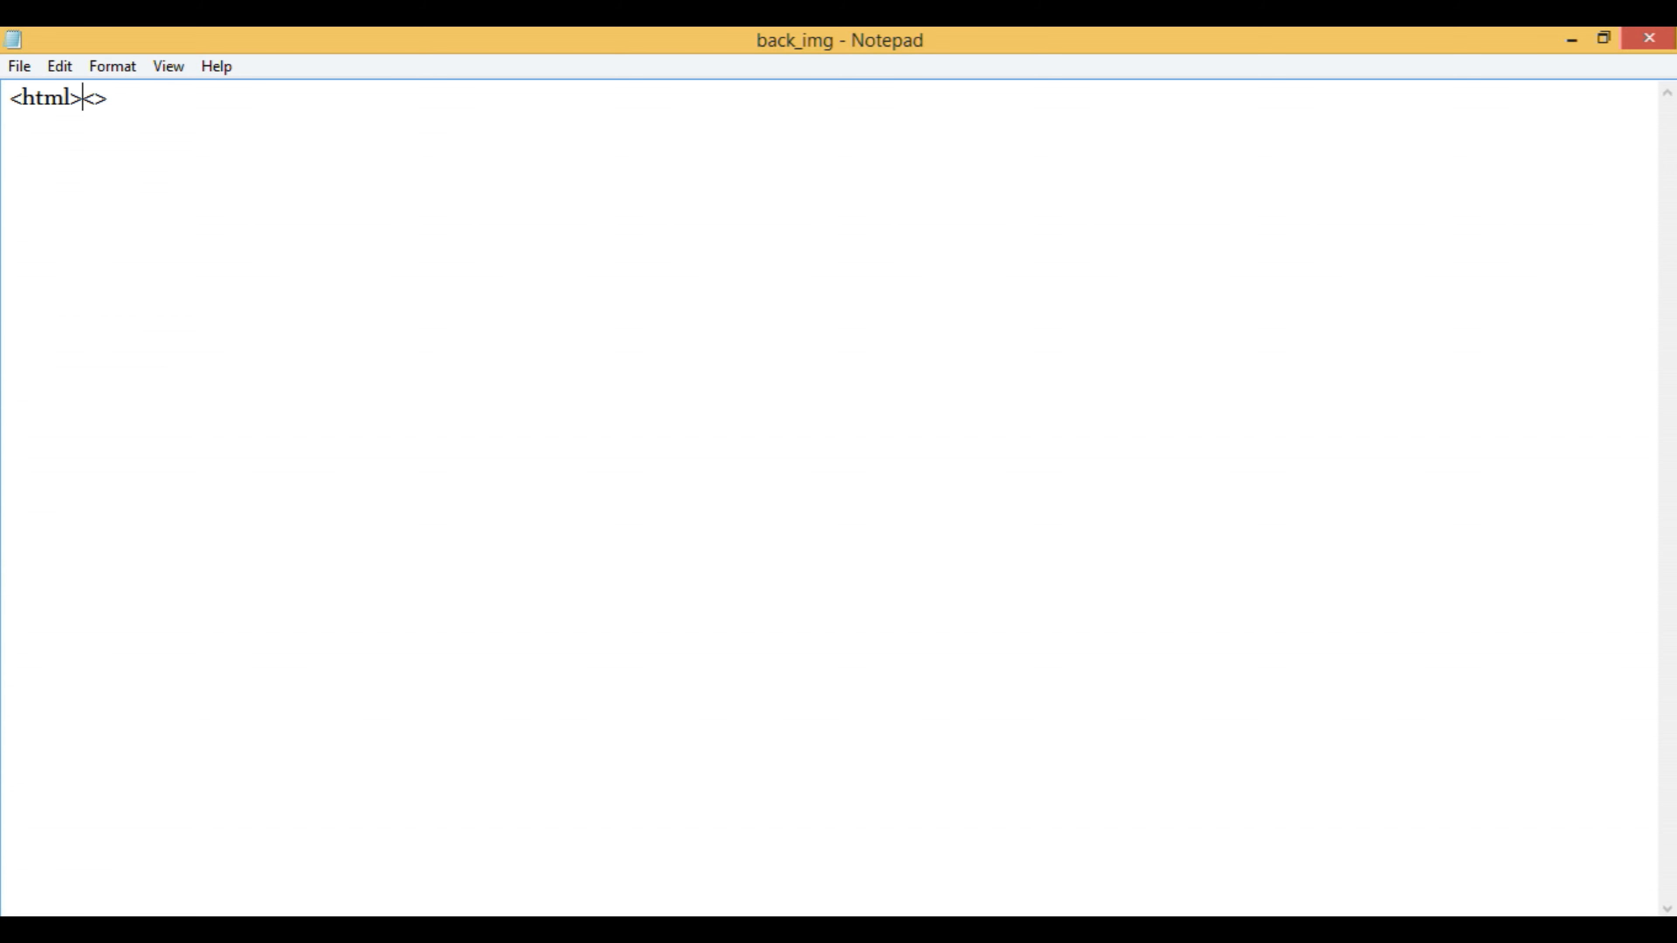
key("Enter")
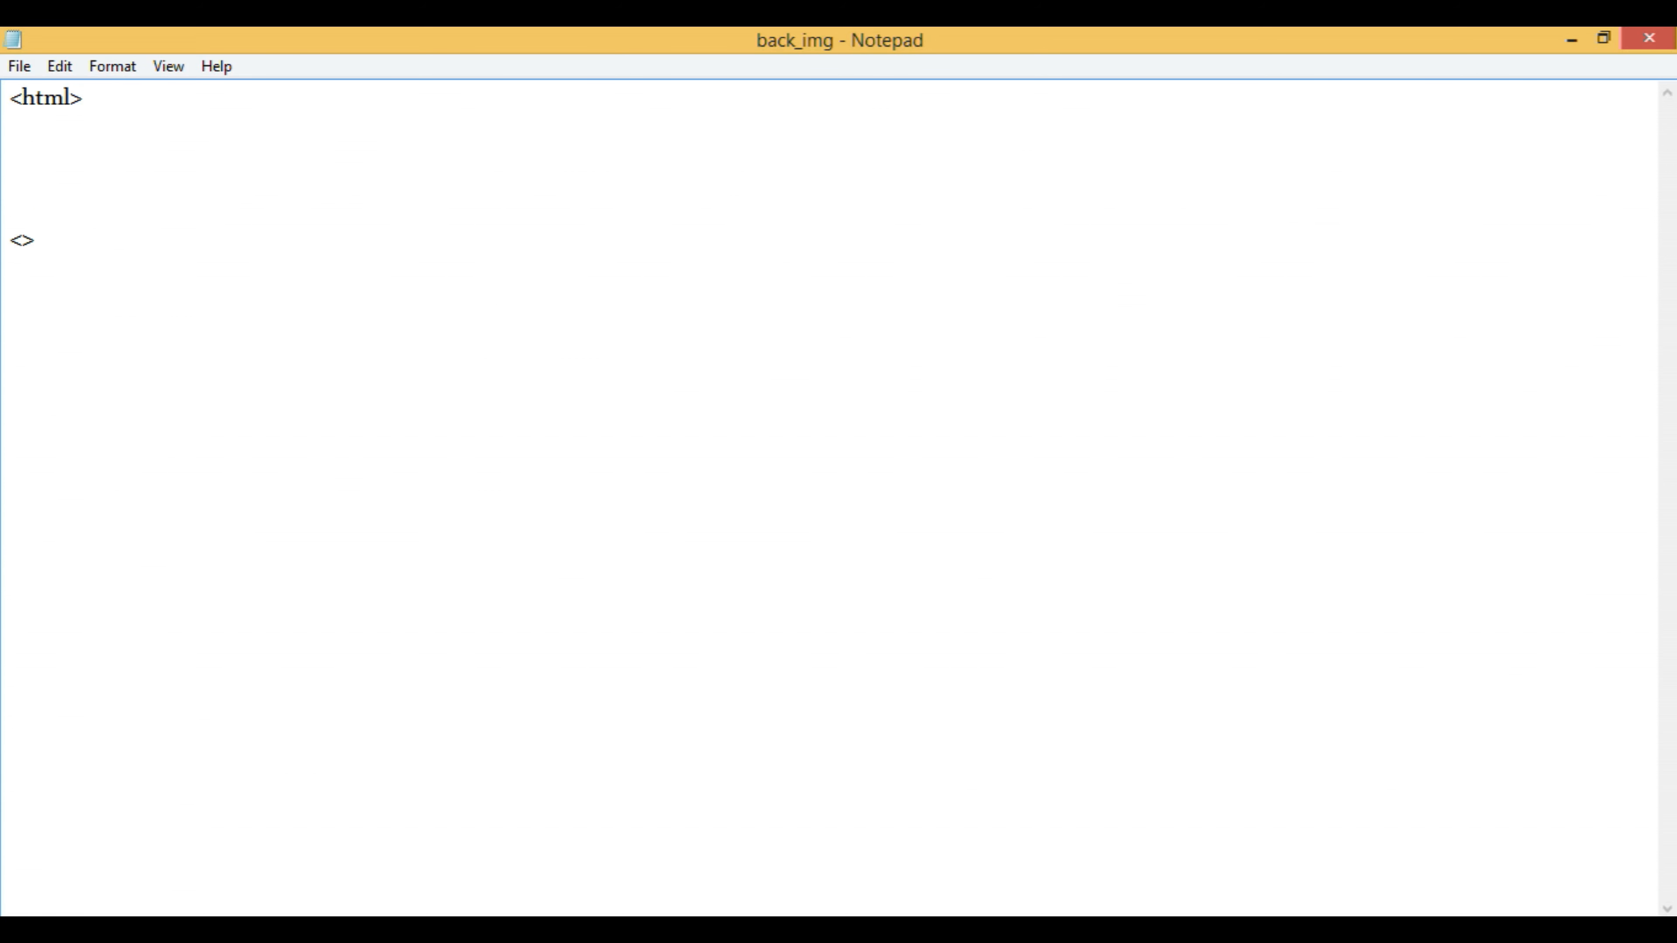
type("/")
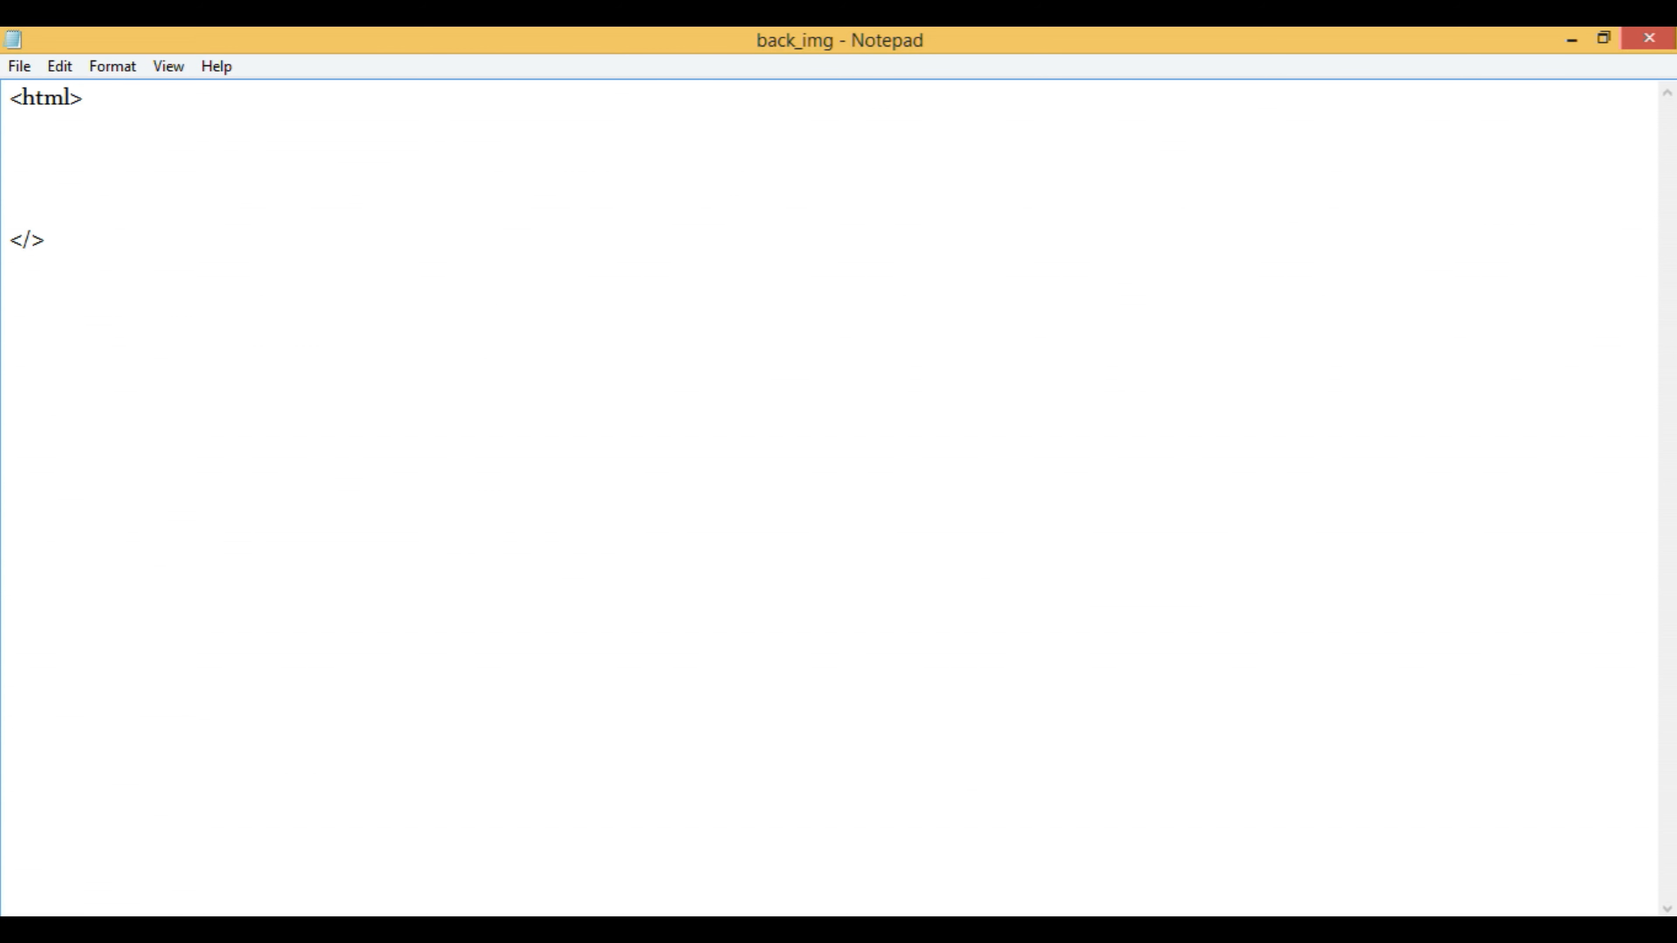
type("html")
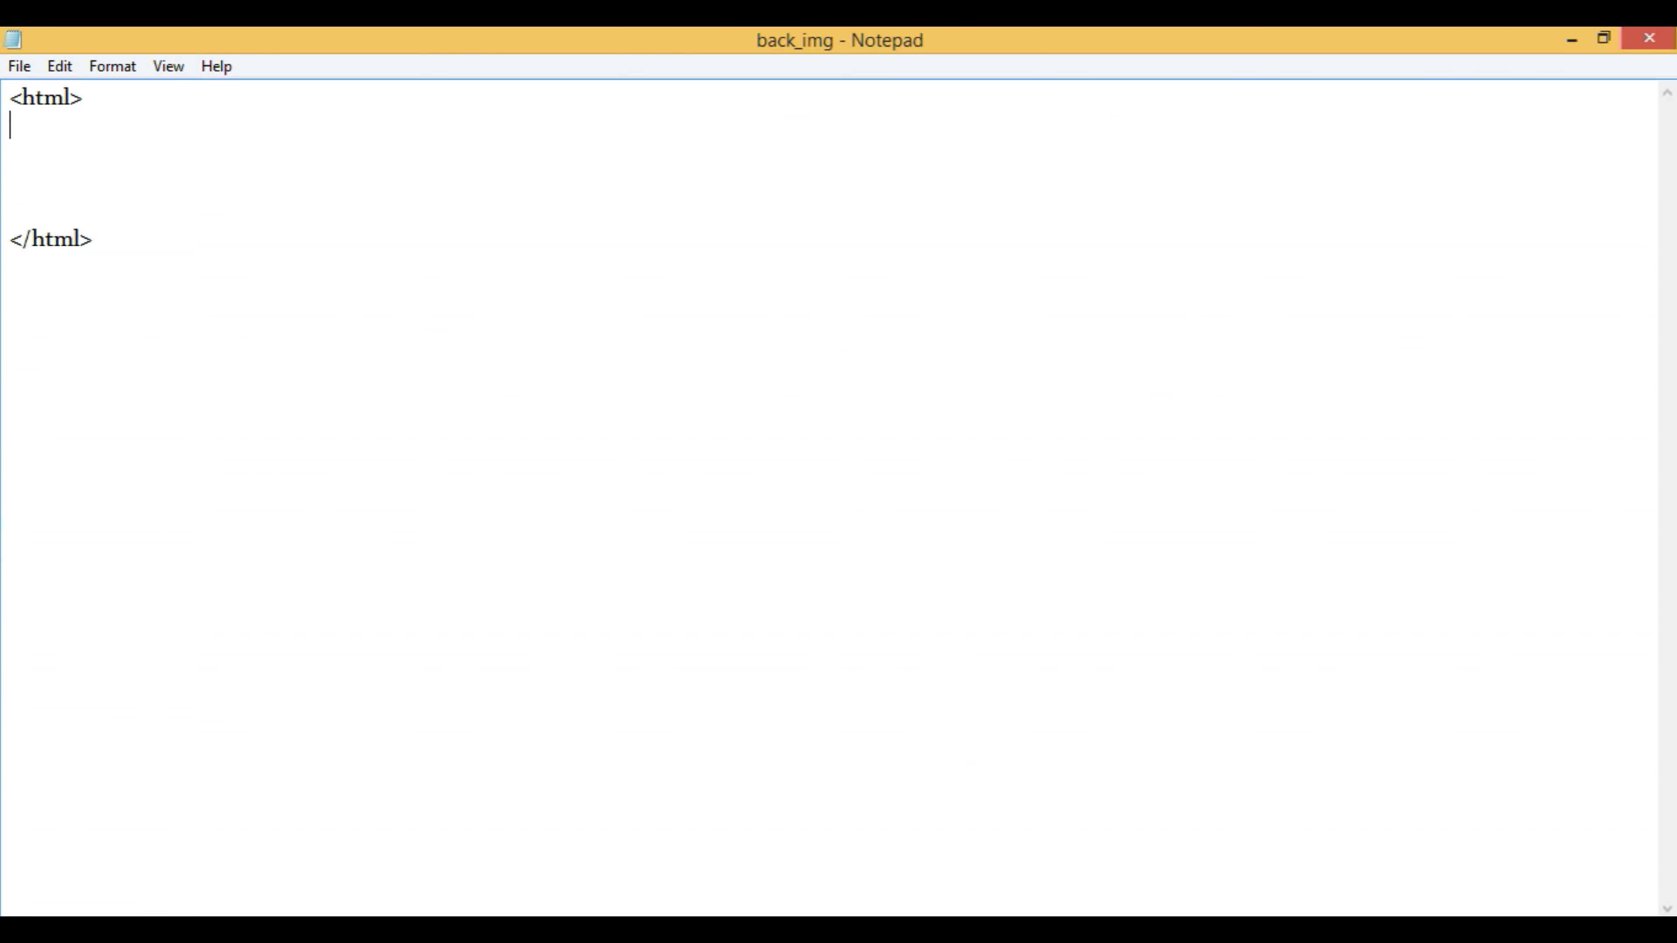
- Add the heading <h1>Back ground Image</h1> inside the html tags
type("<>")
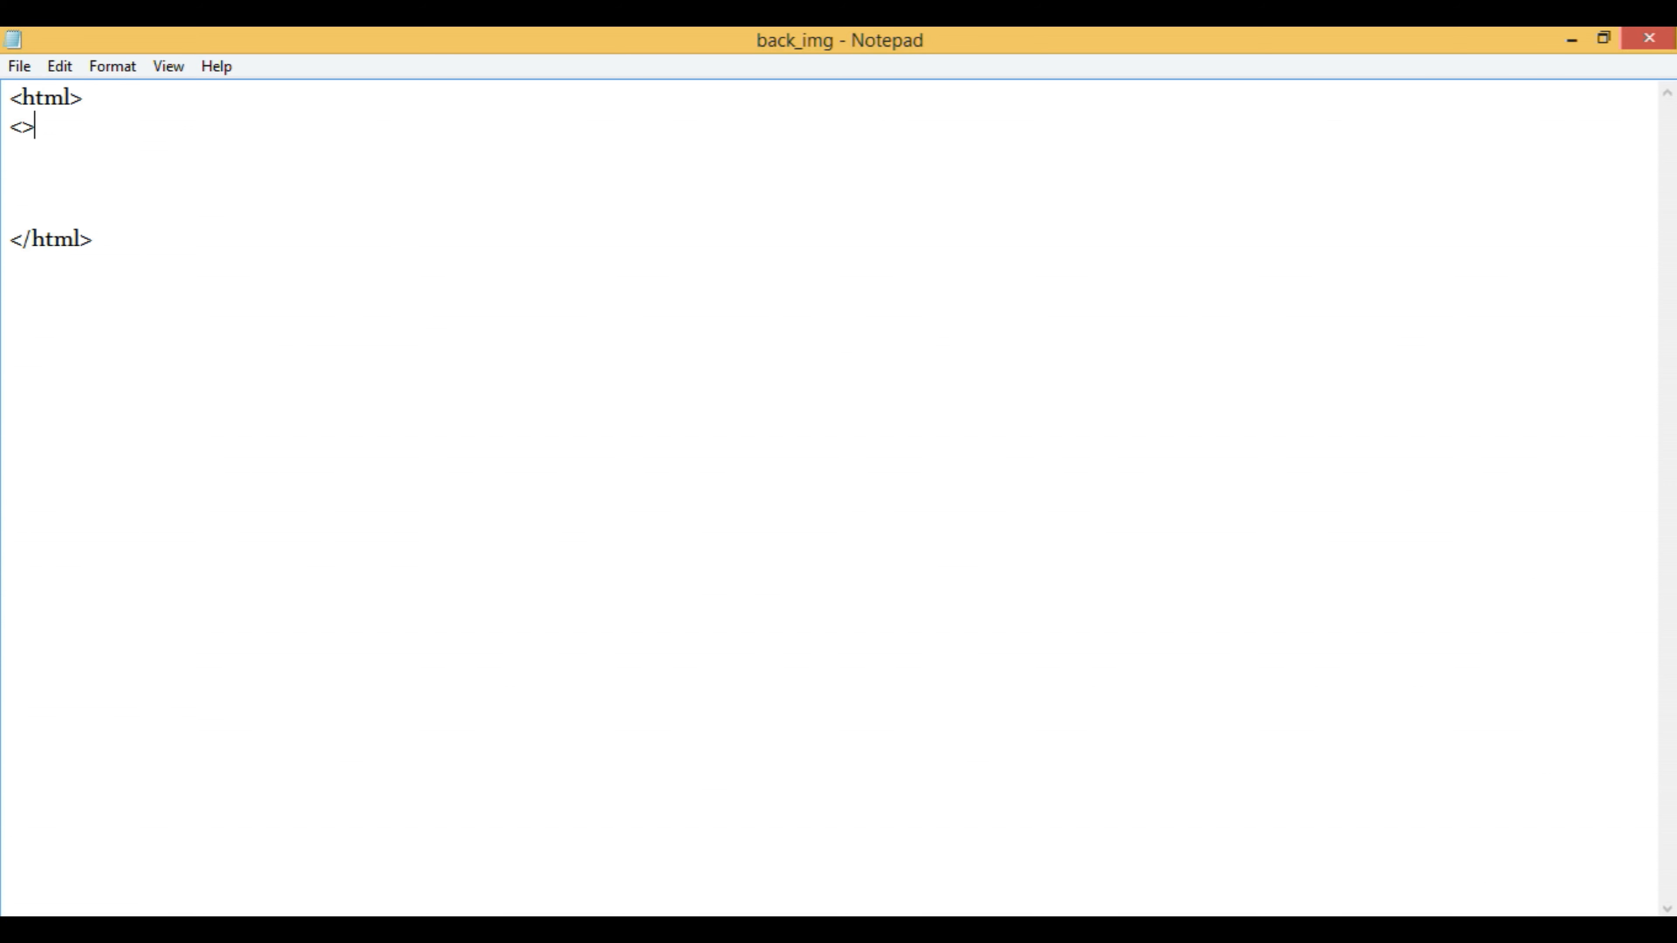
type("<>")
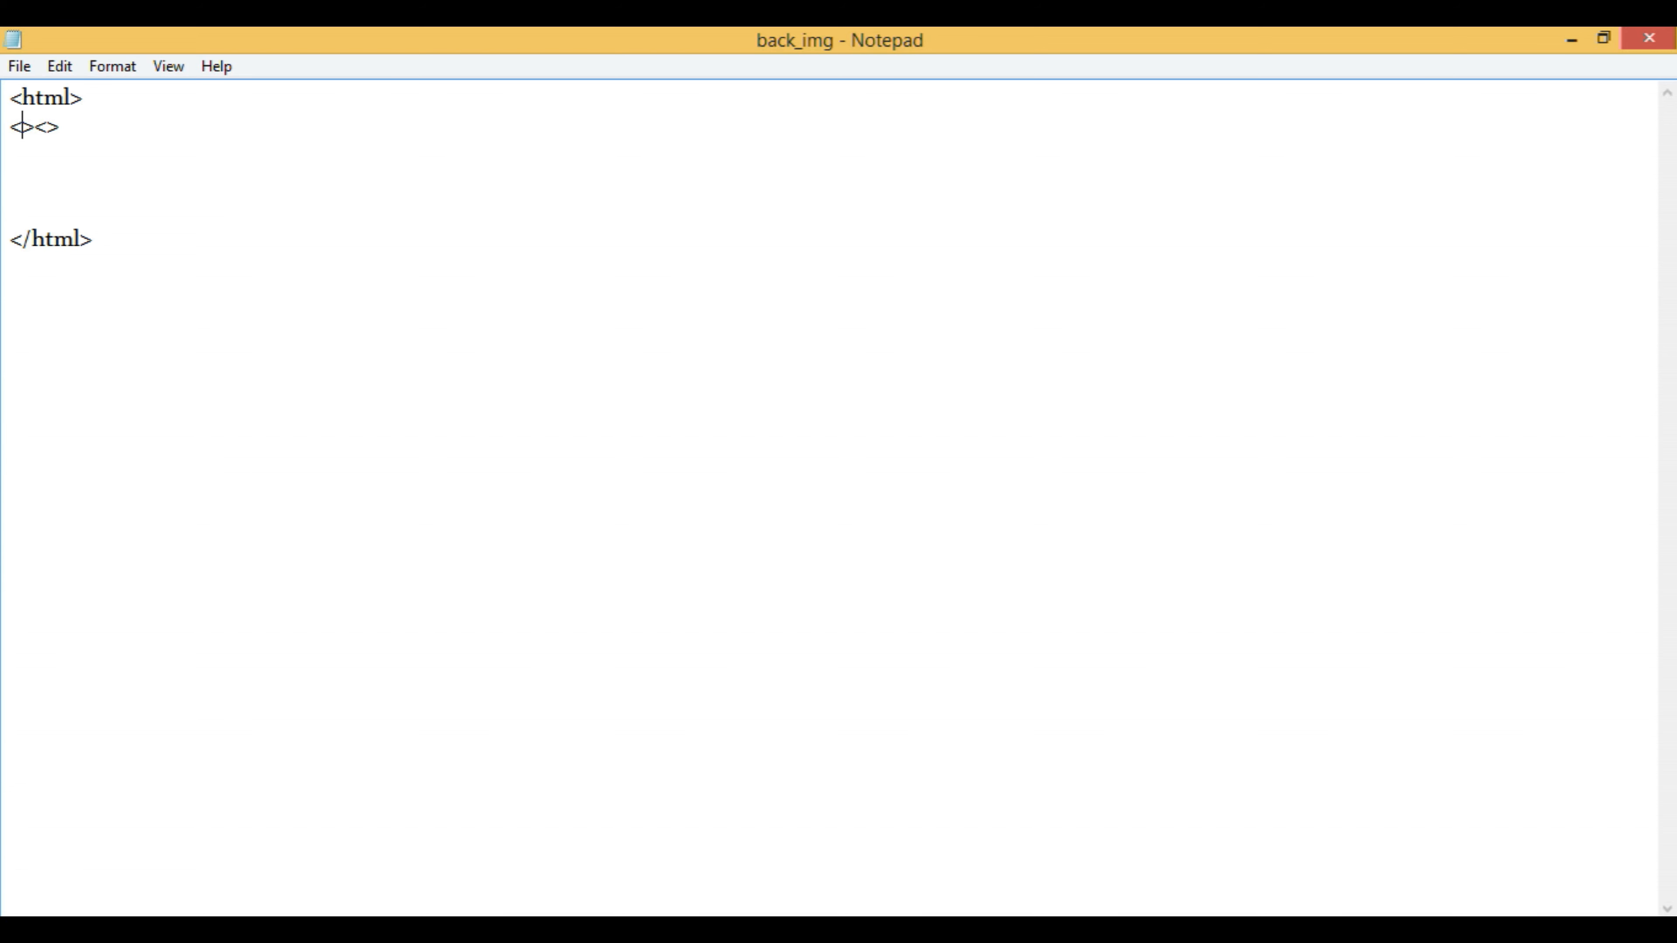
type("h1")
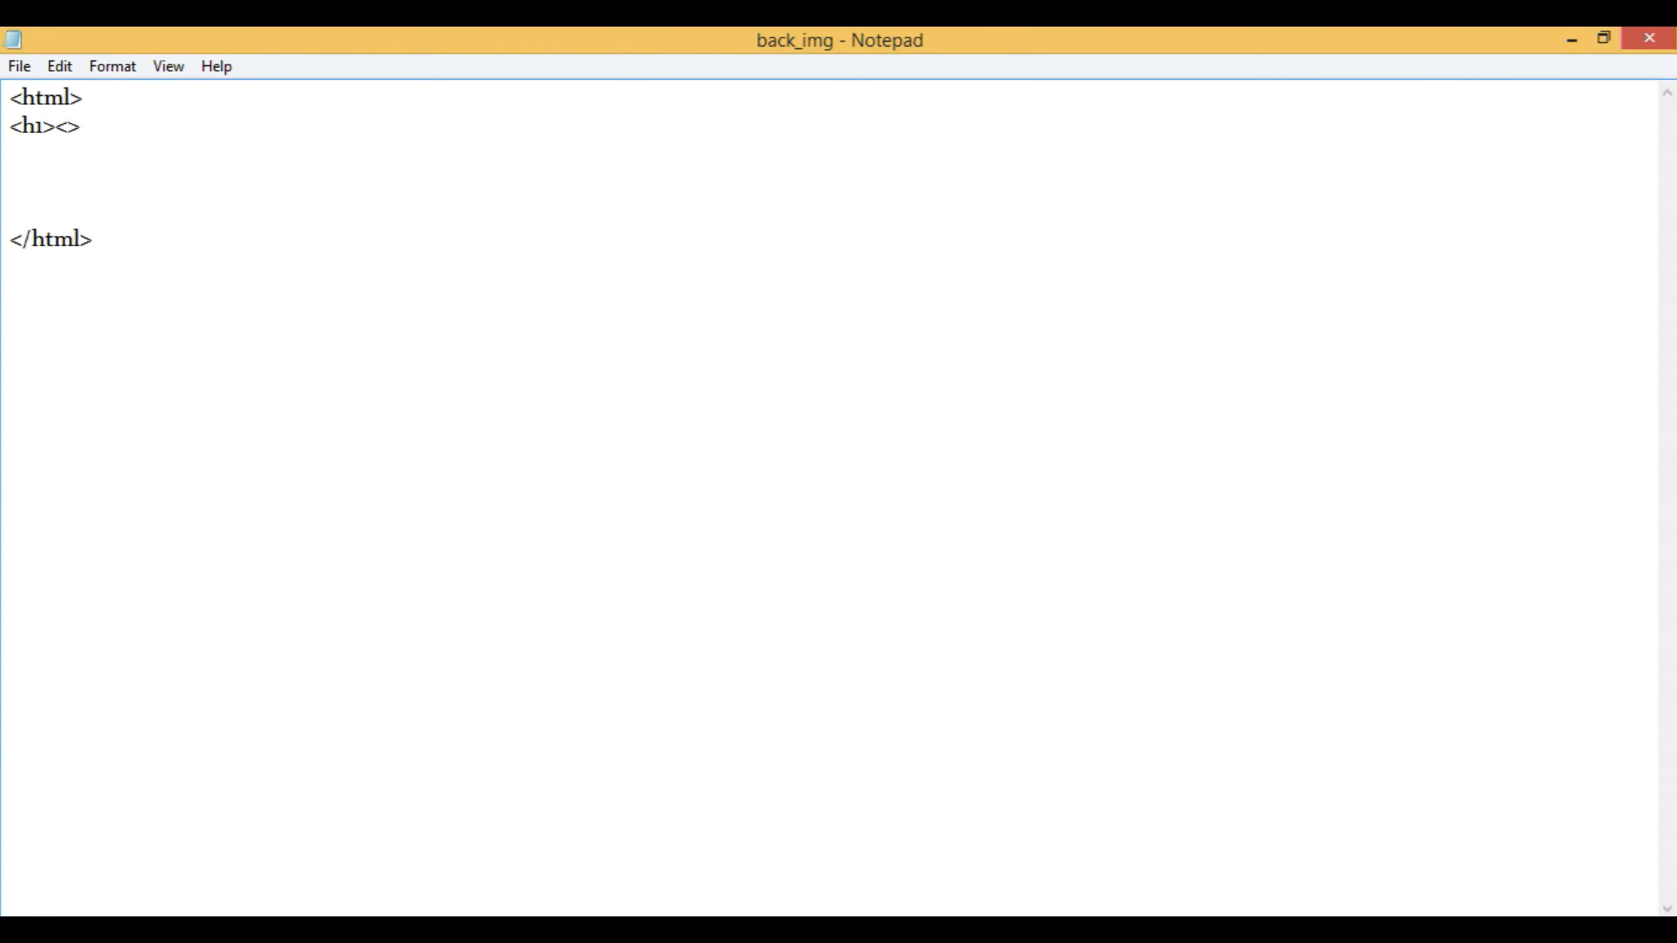
type("/h1")
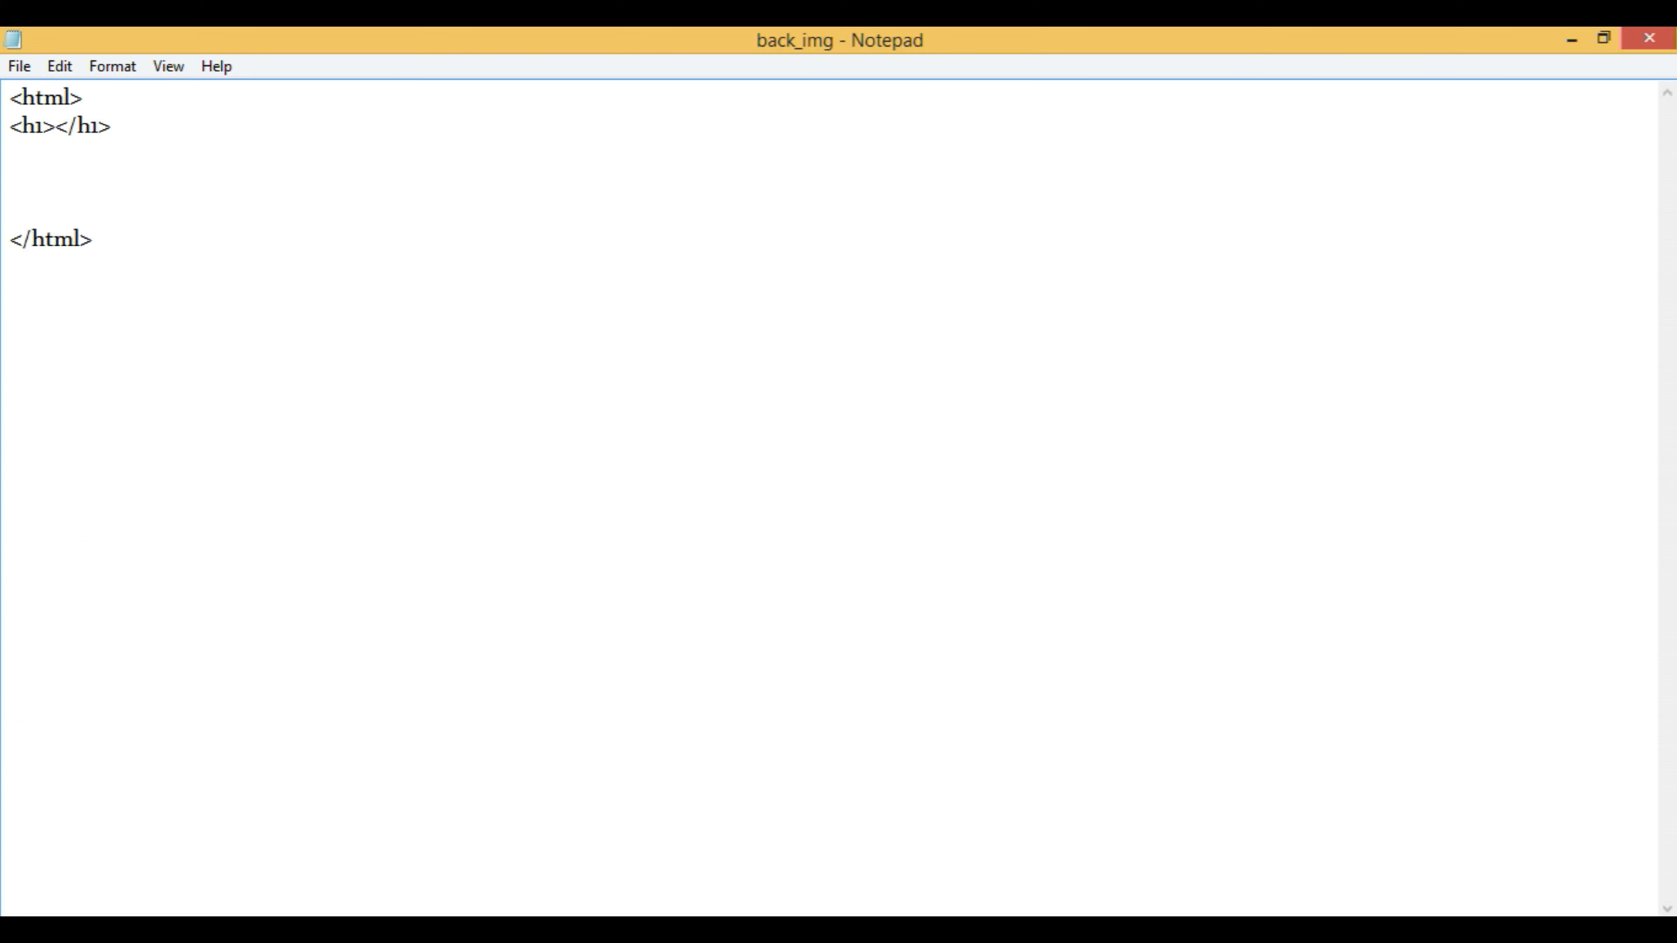
type("Back groun")
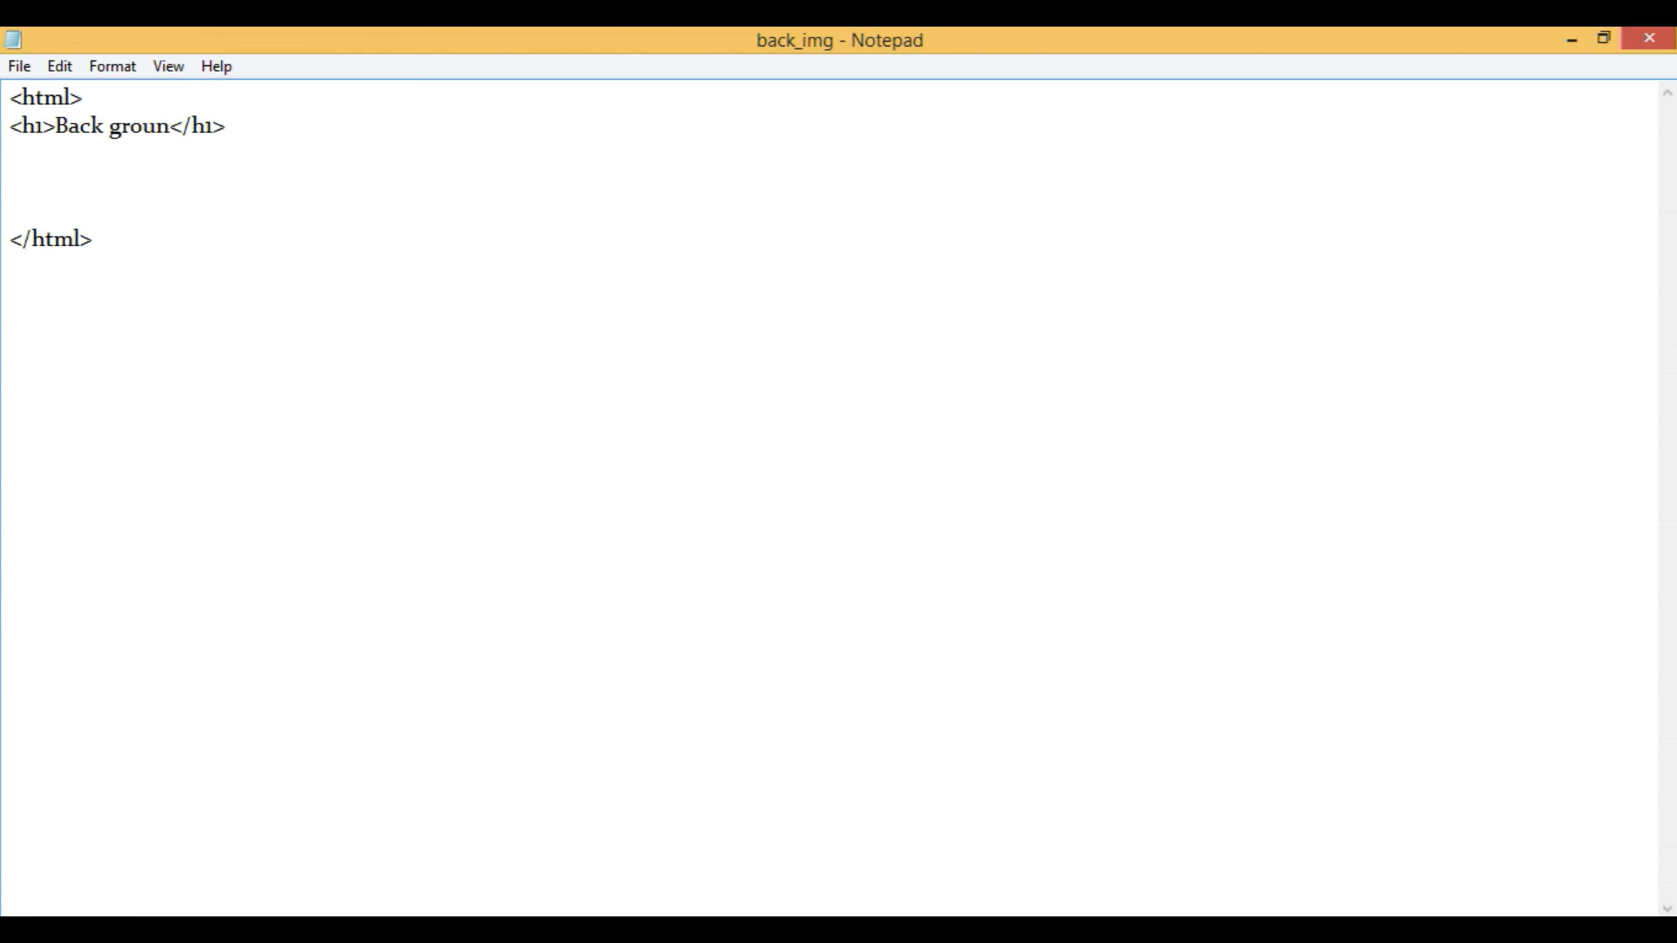
type("d I")
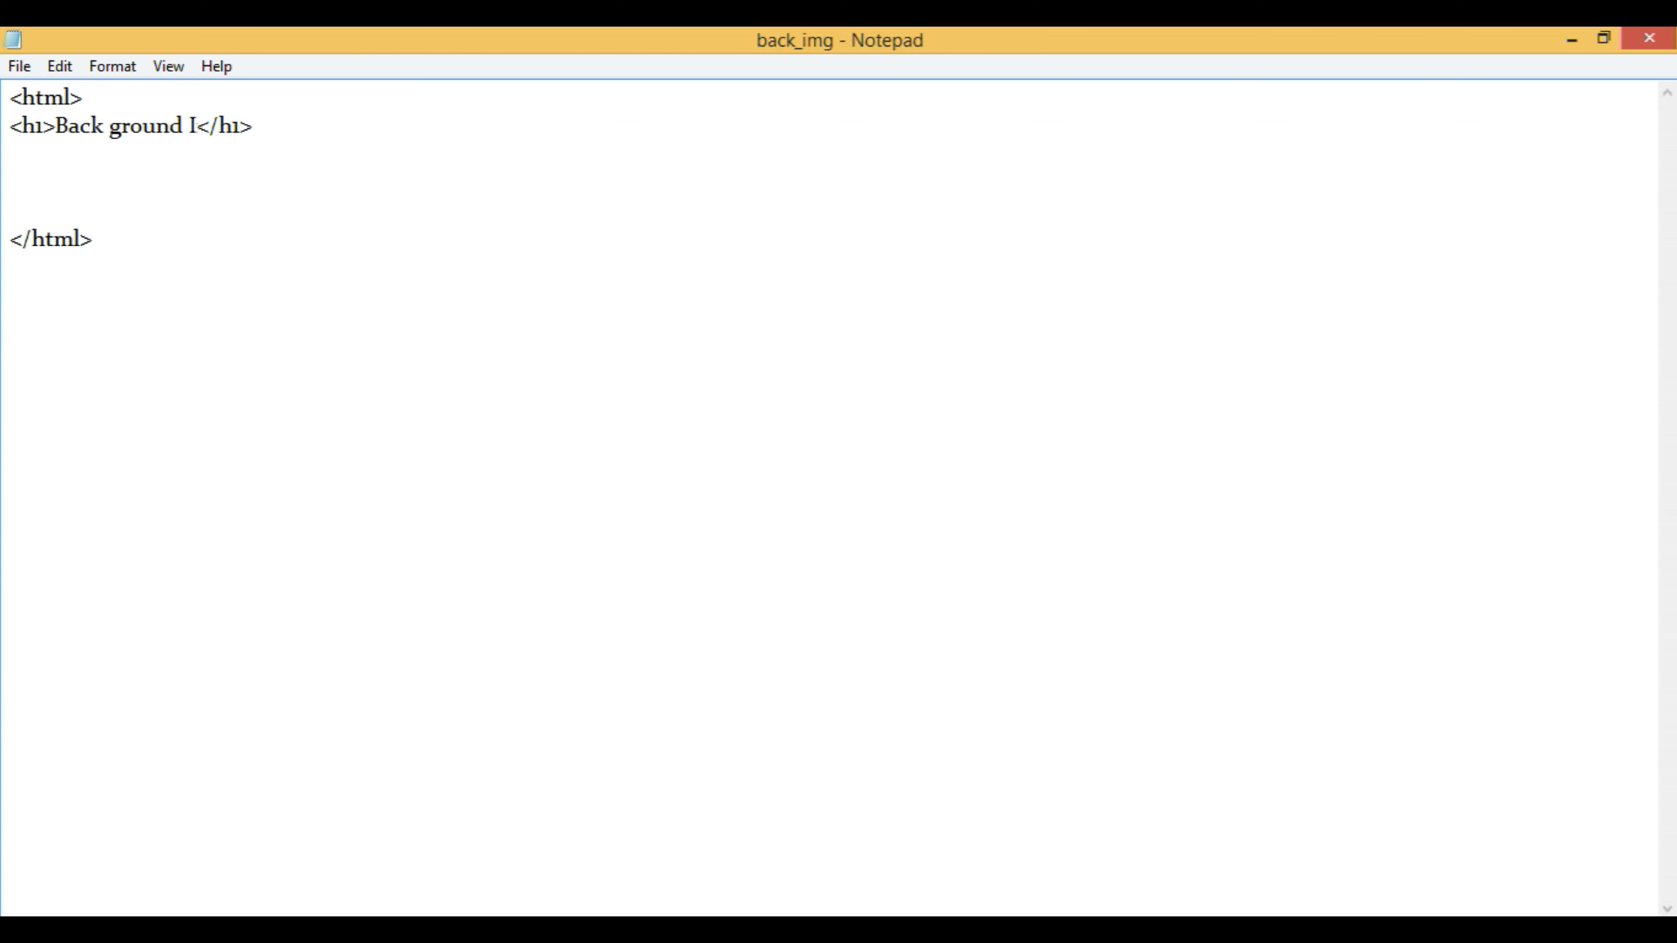
type("mage")
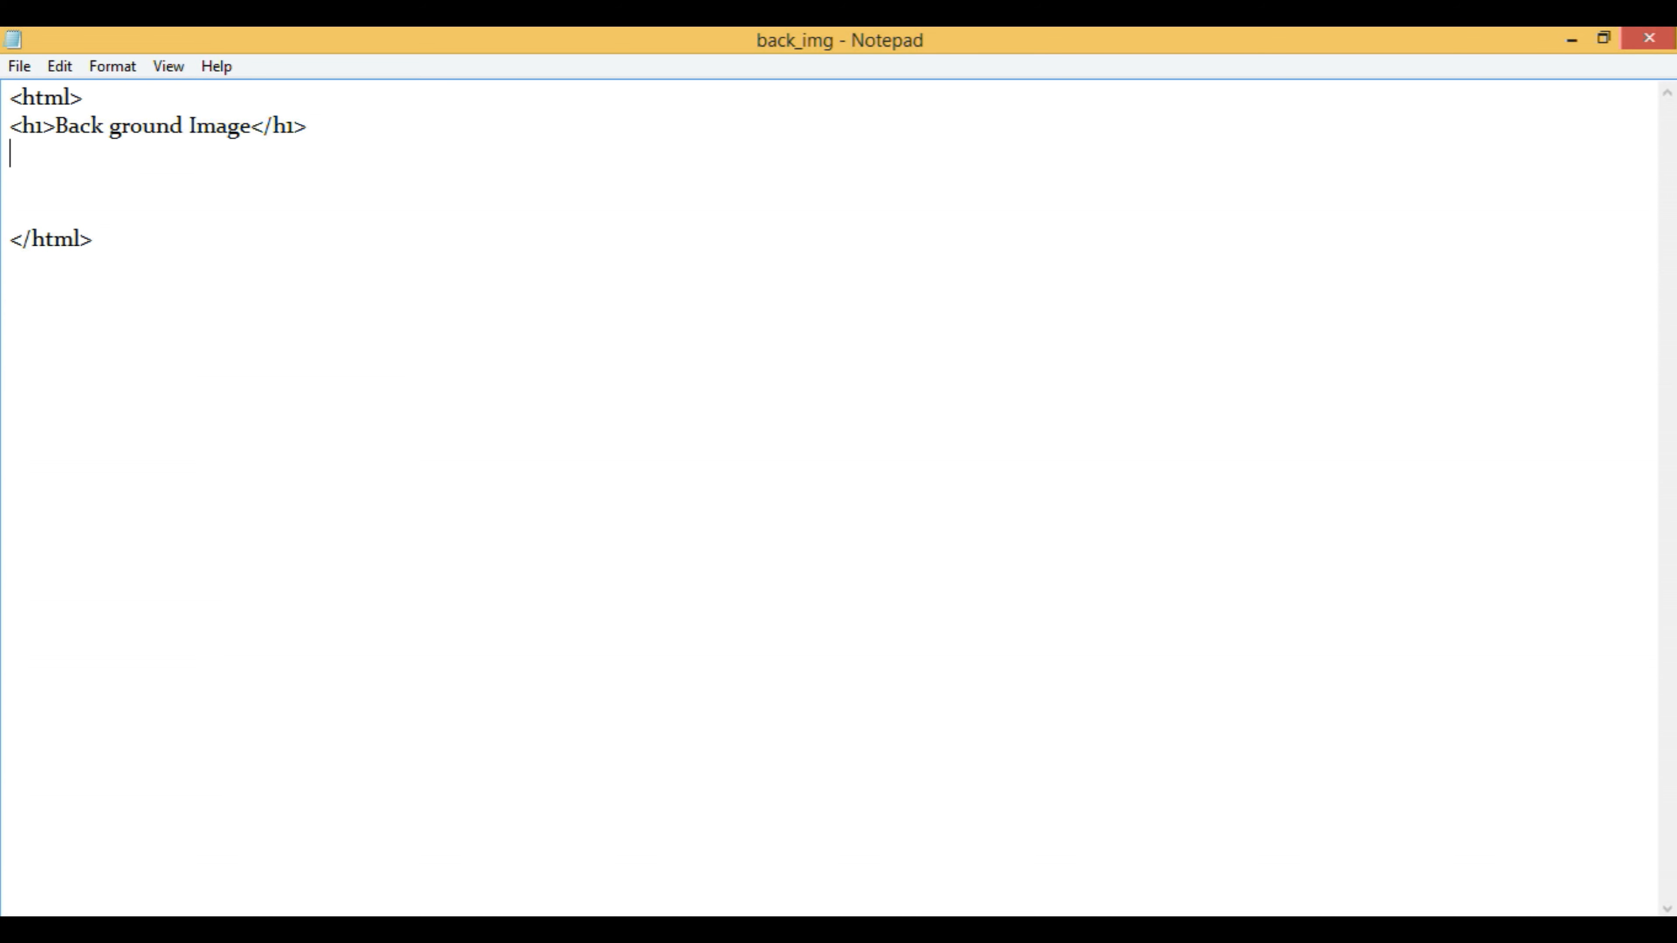
- Add a <body background=""> tag with an empty background attribute
type("<>")
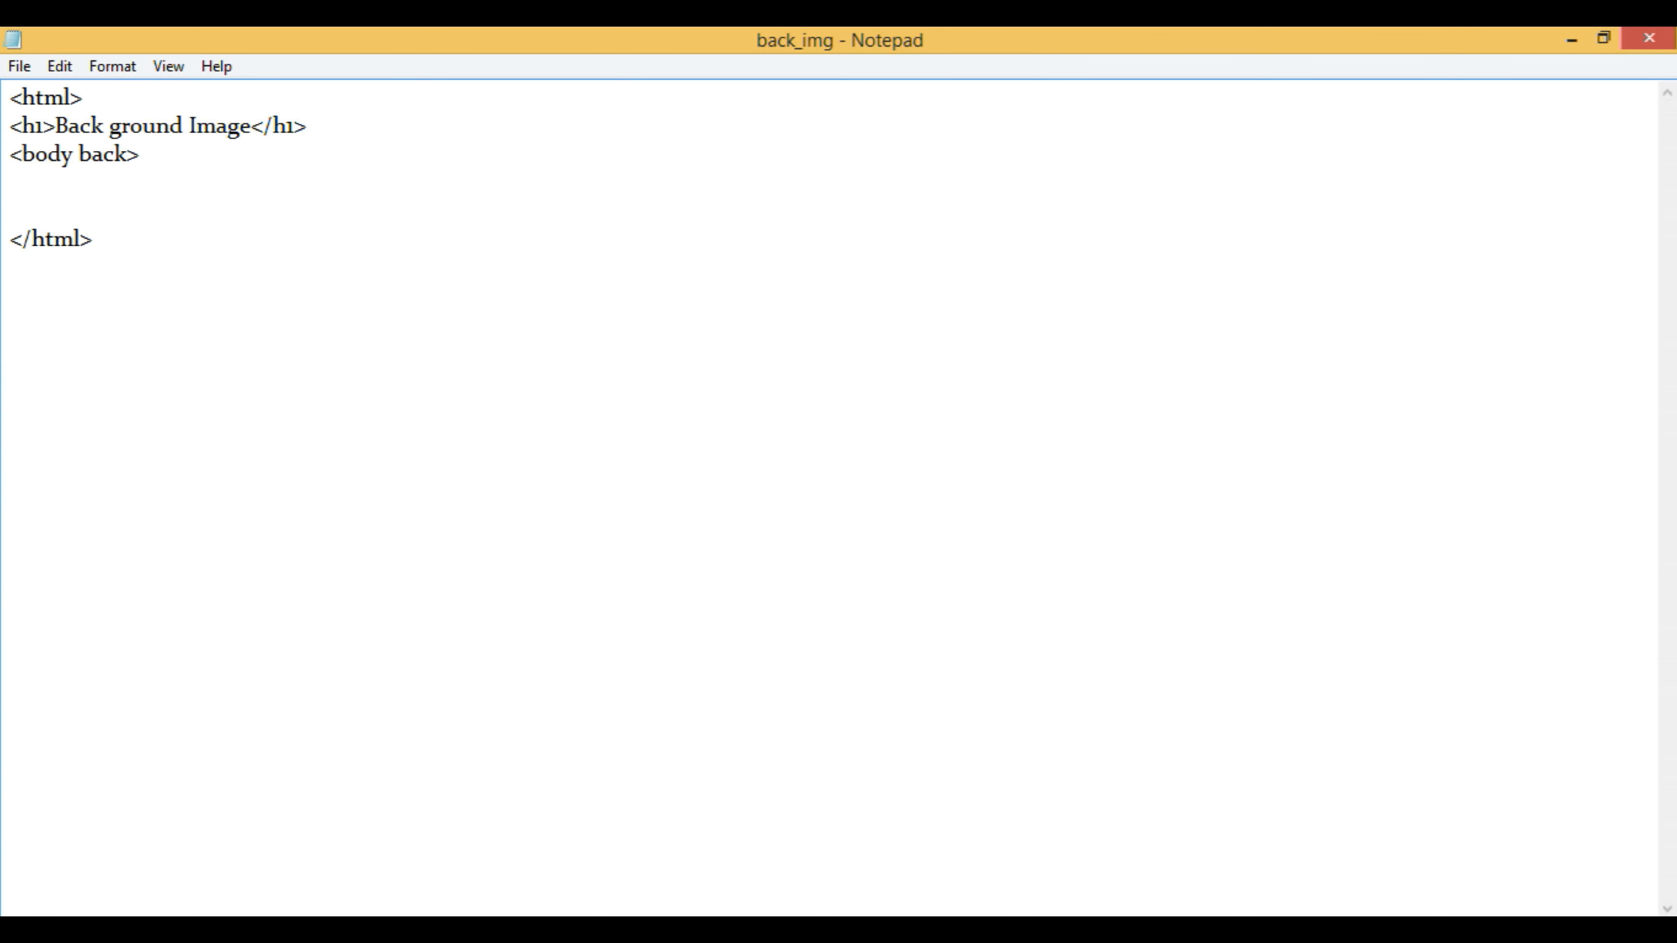
type("ground=")
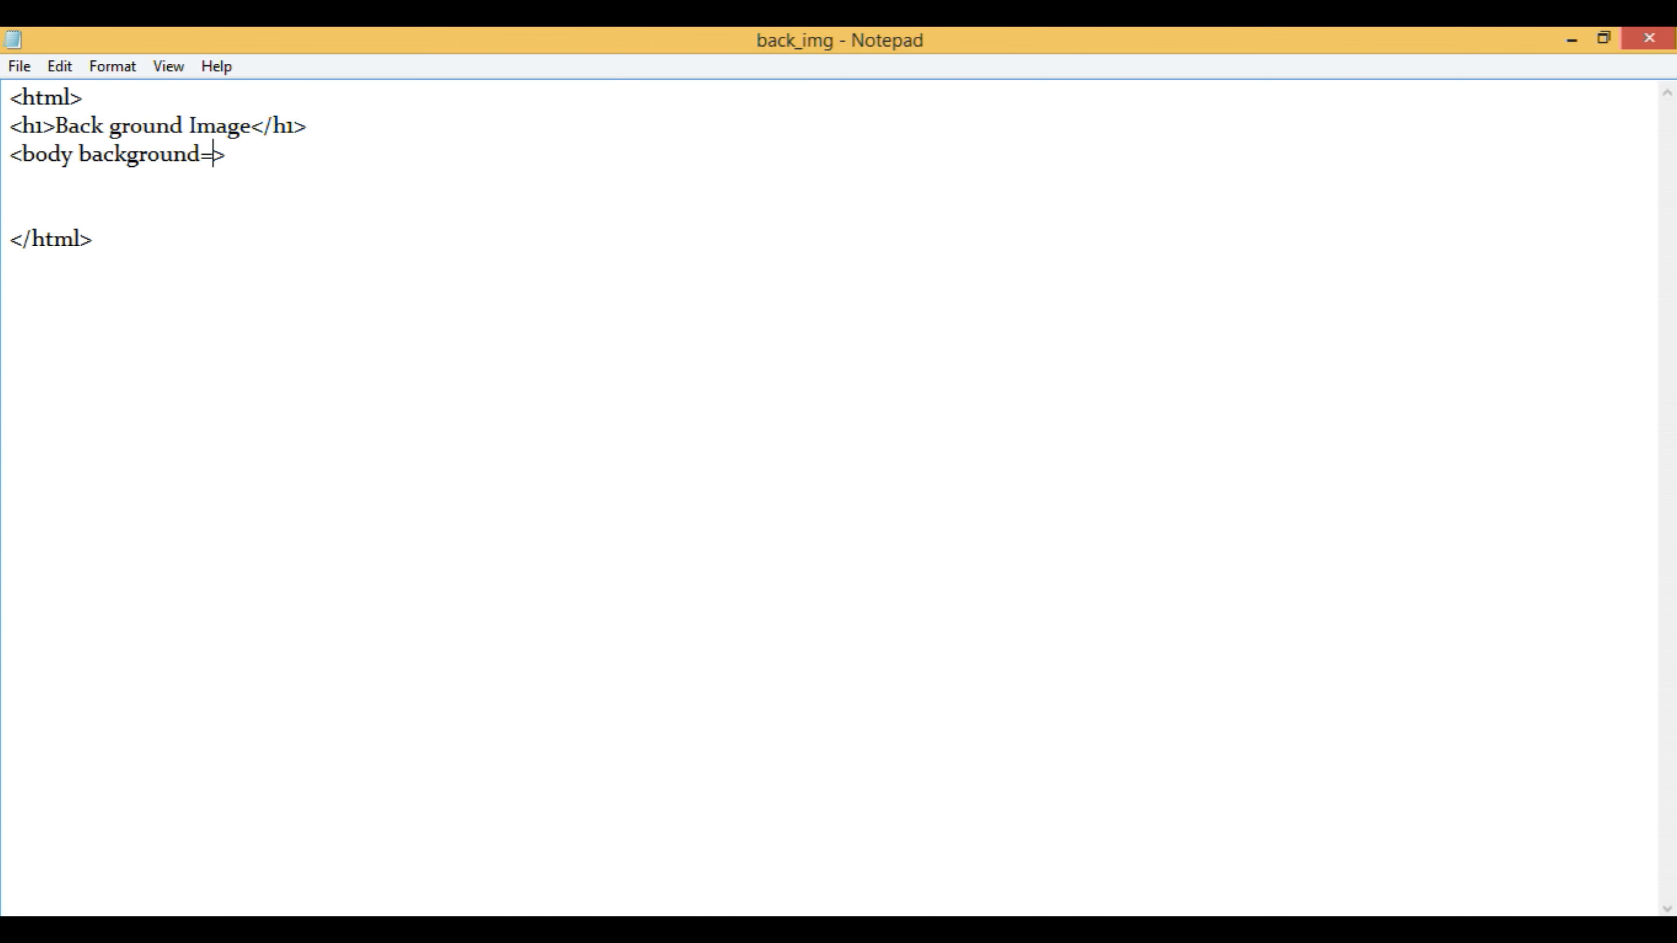
type("\"\"")
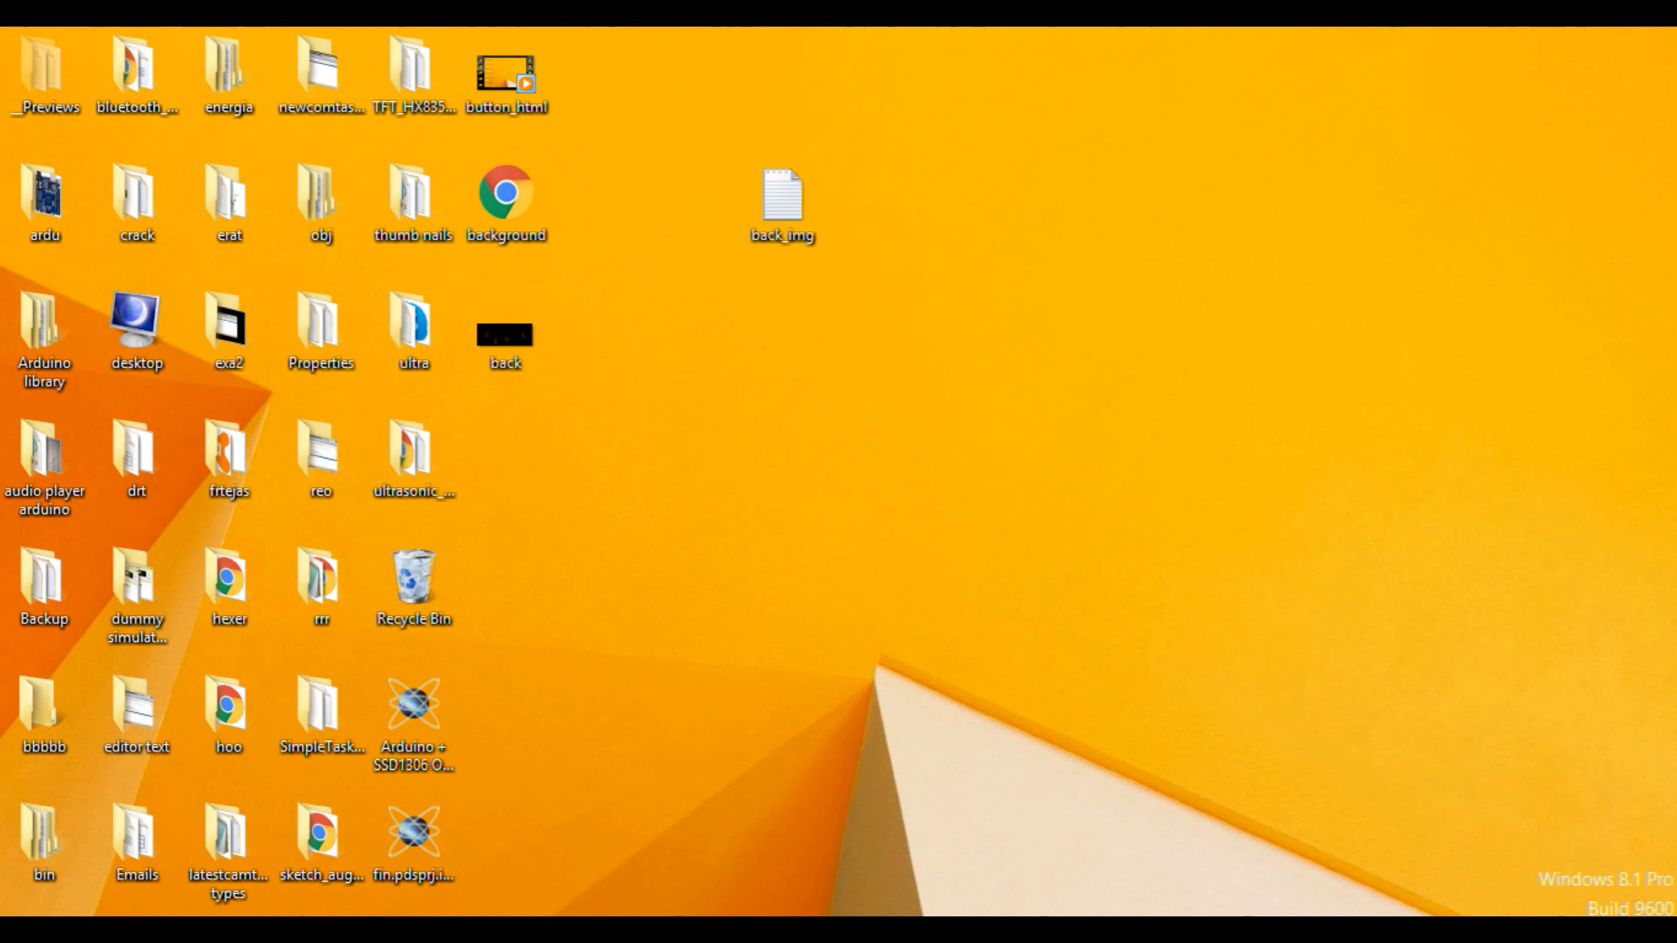
- Check the back image's Properties (a .bmp on the Desktop) and bring back_img back up
left_click(504, 332)
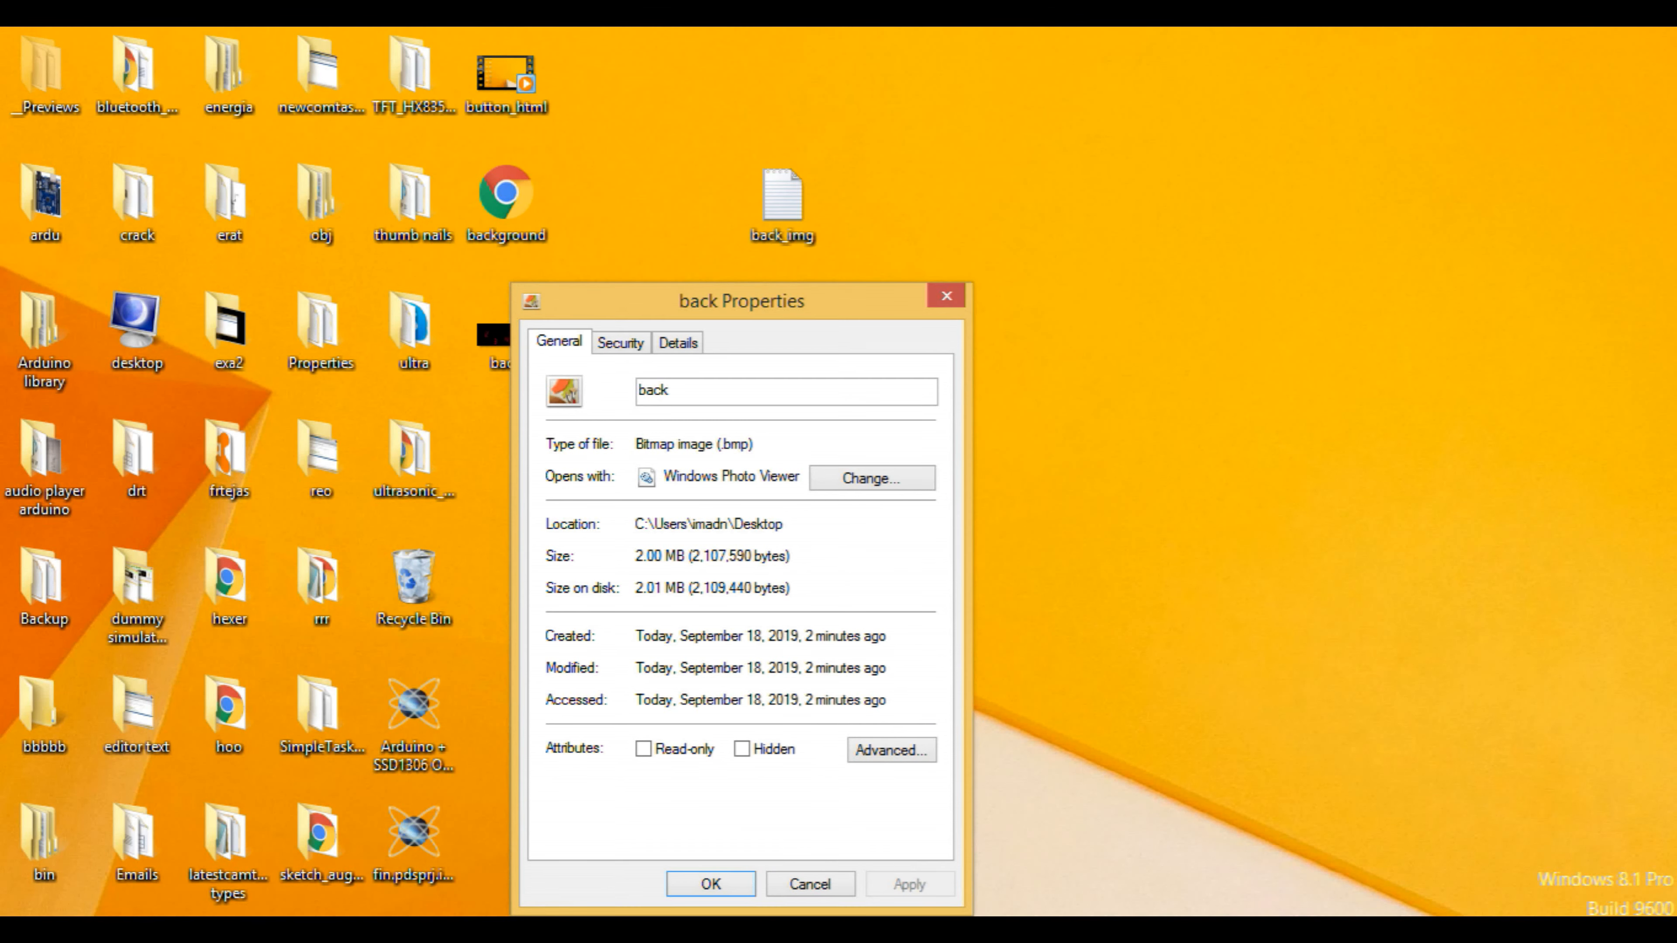
double_click(661, 524)
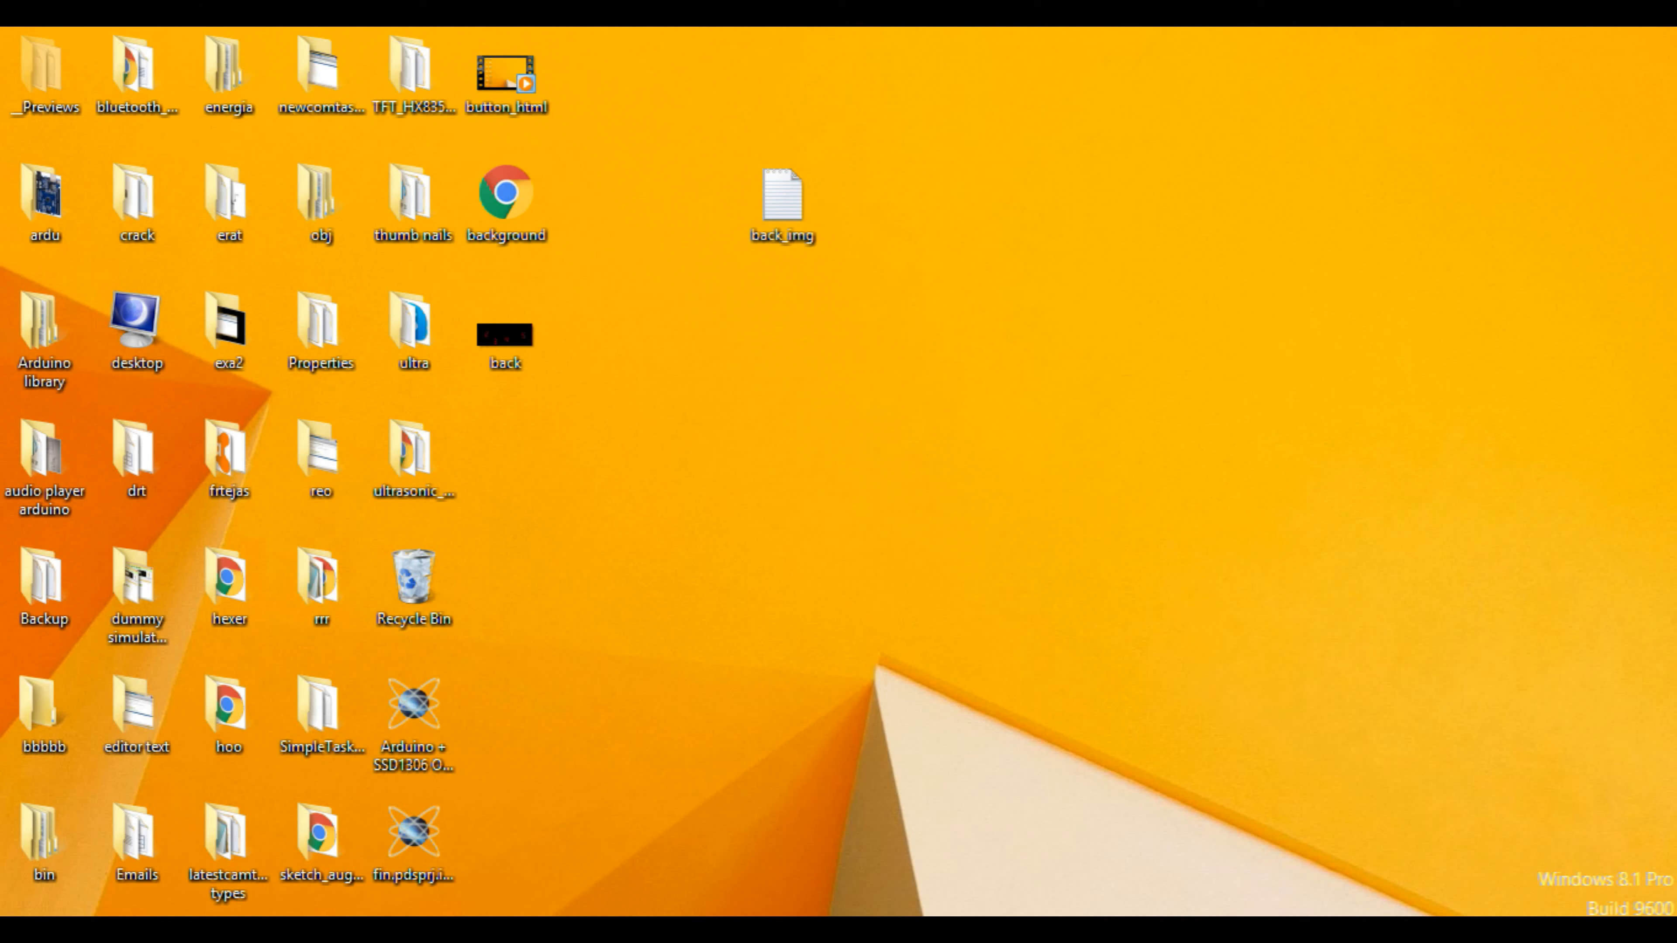
double_click(782, 198)
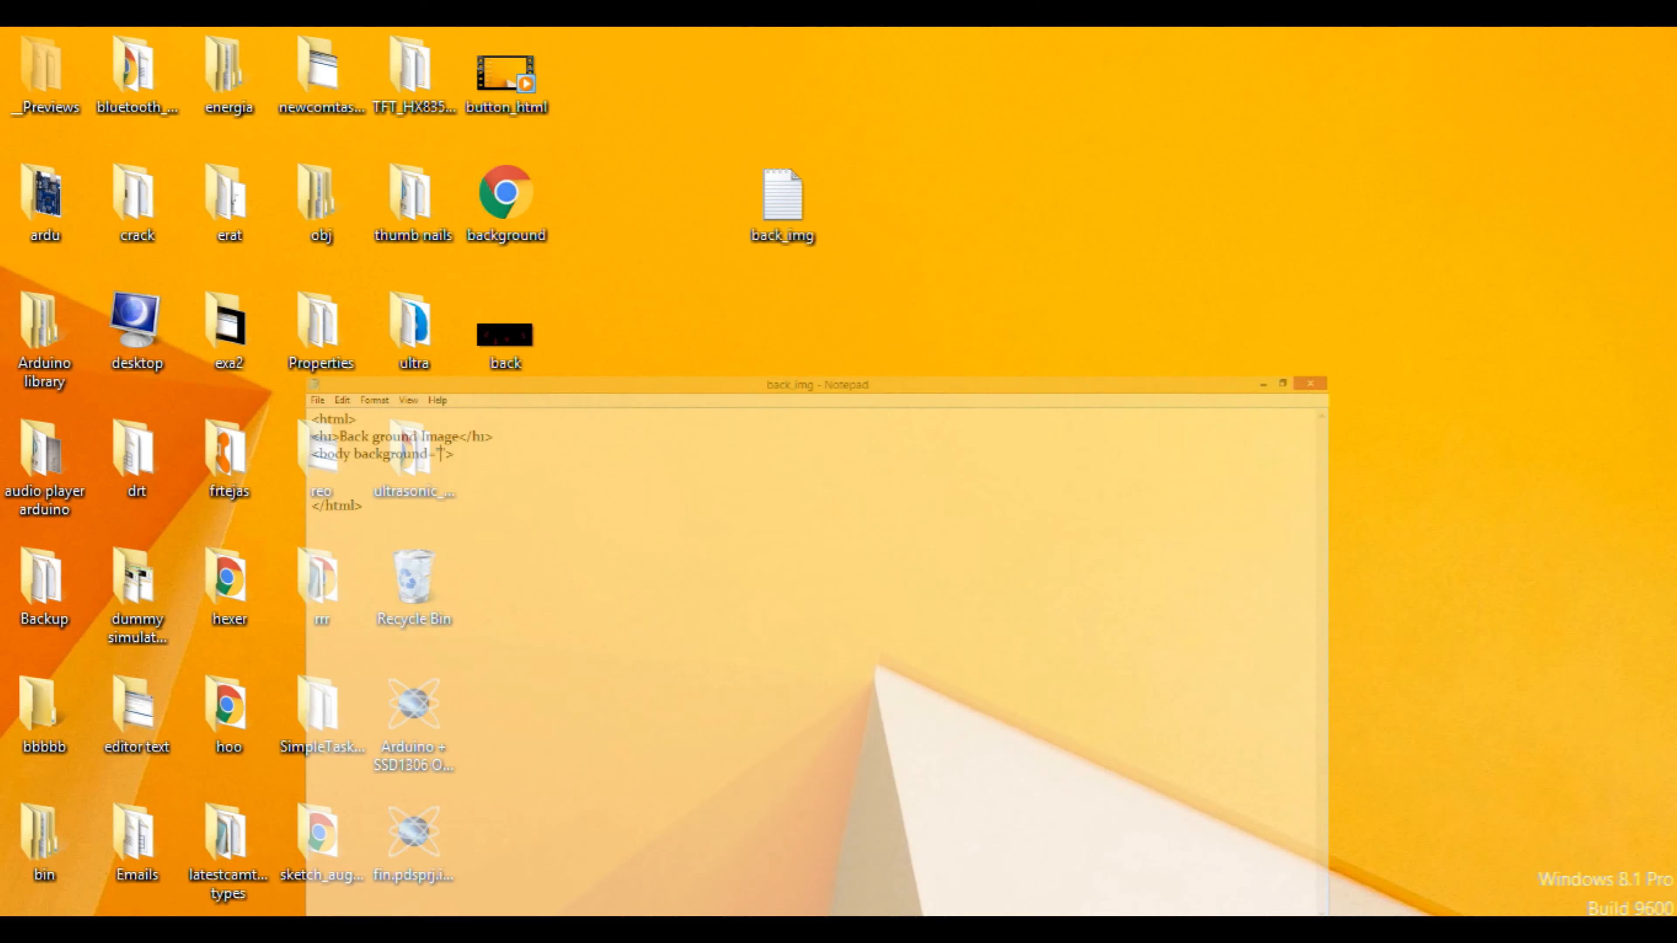
- Set the body background to C:\Users\imadn\Desktop\back.bmp and add blank lines between tags
left_click(1293, 384)
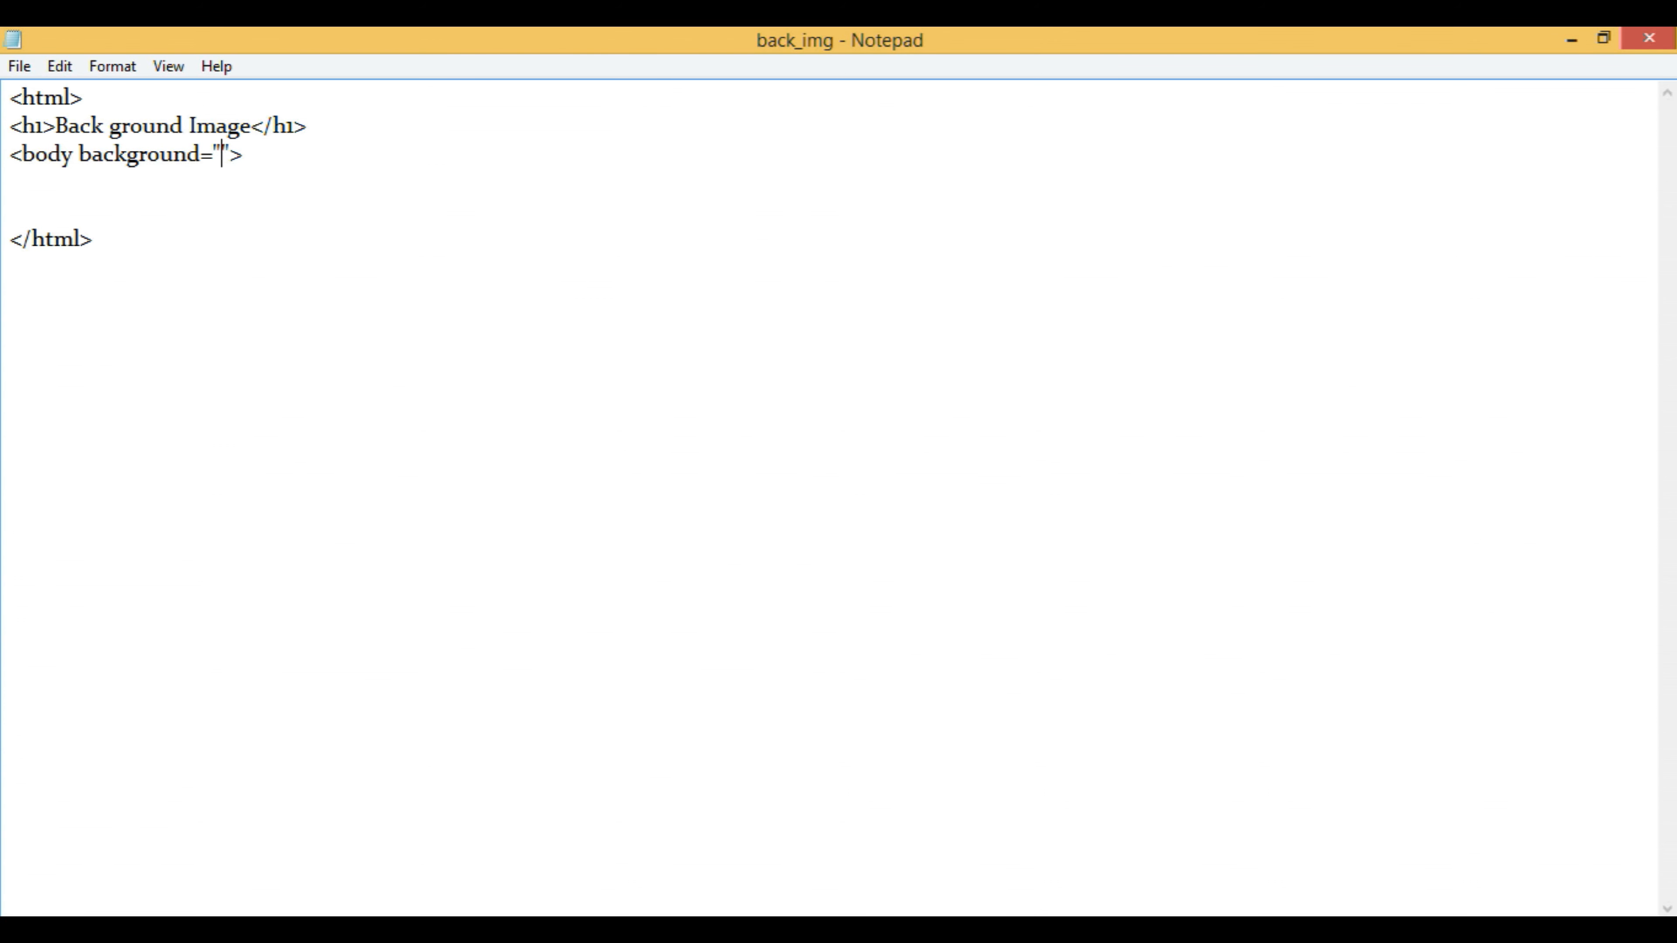
type("C:\\Users\\imadn\\Desktop\\")
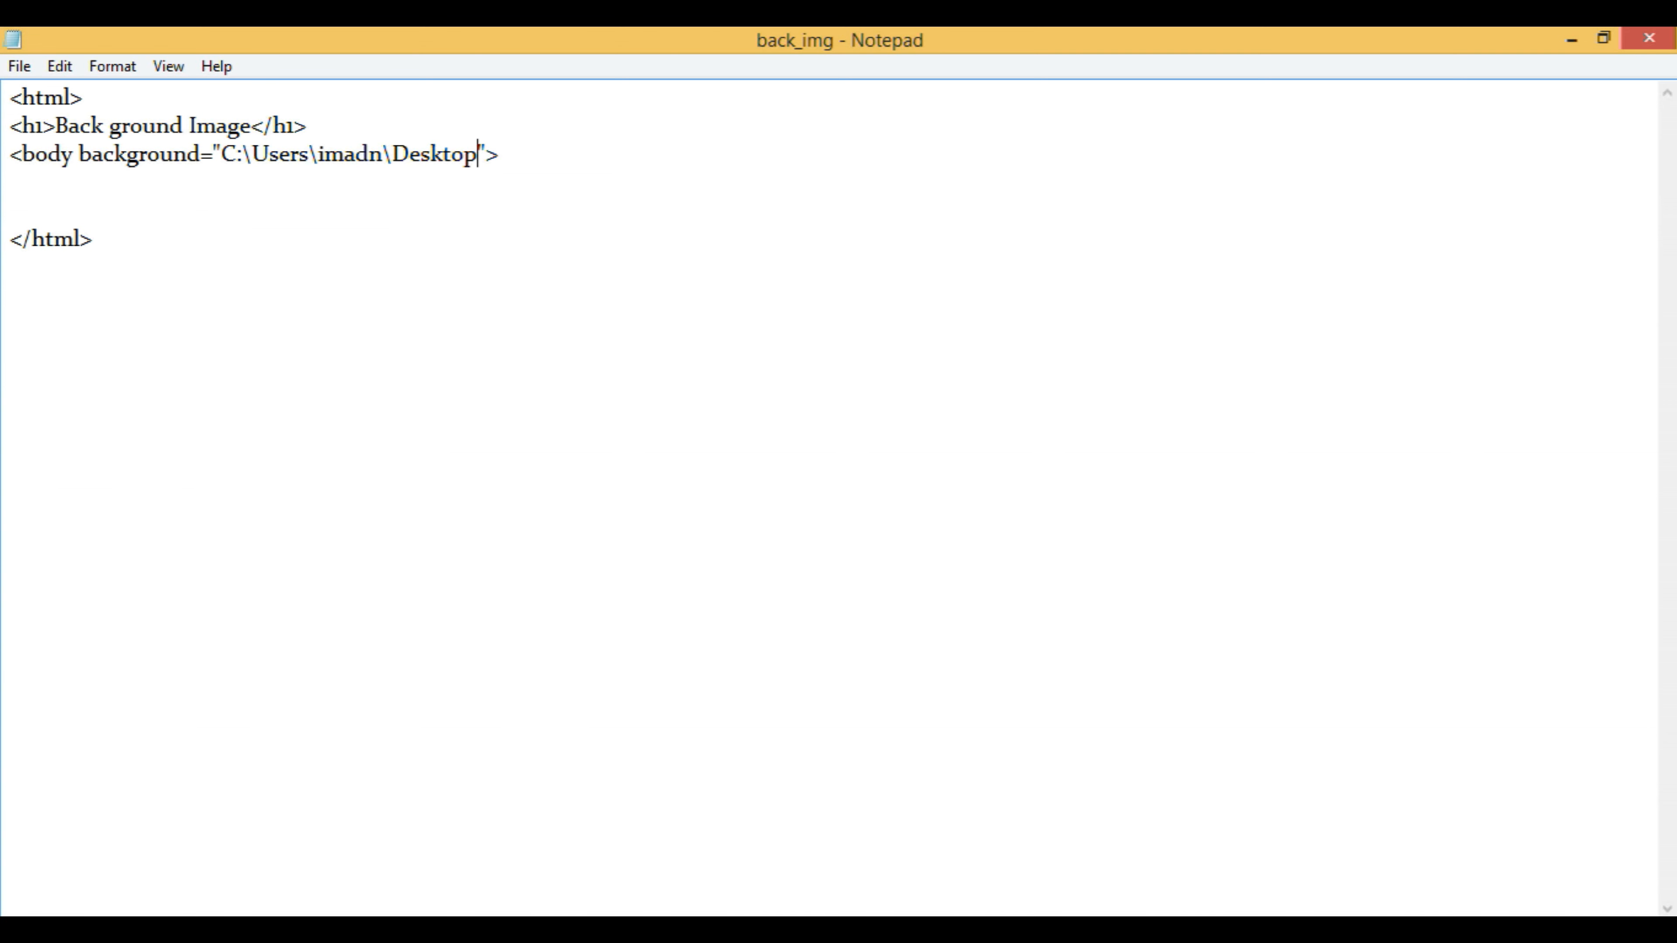
type("\\ba")
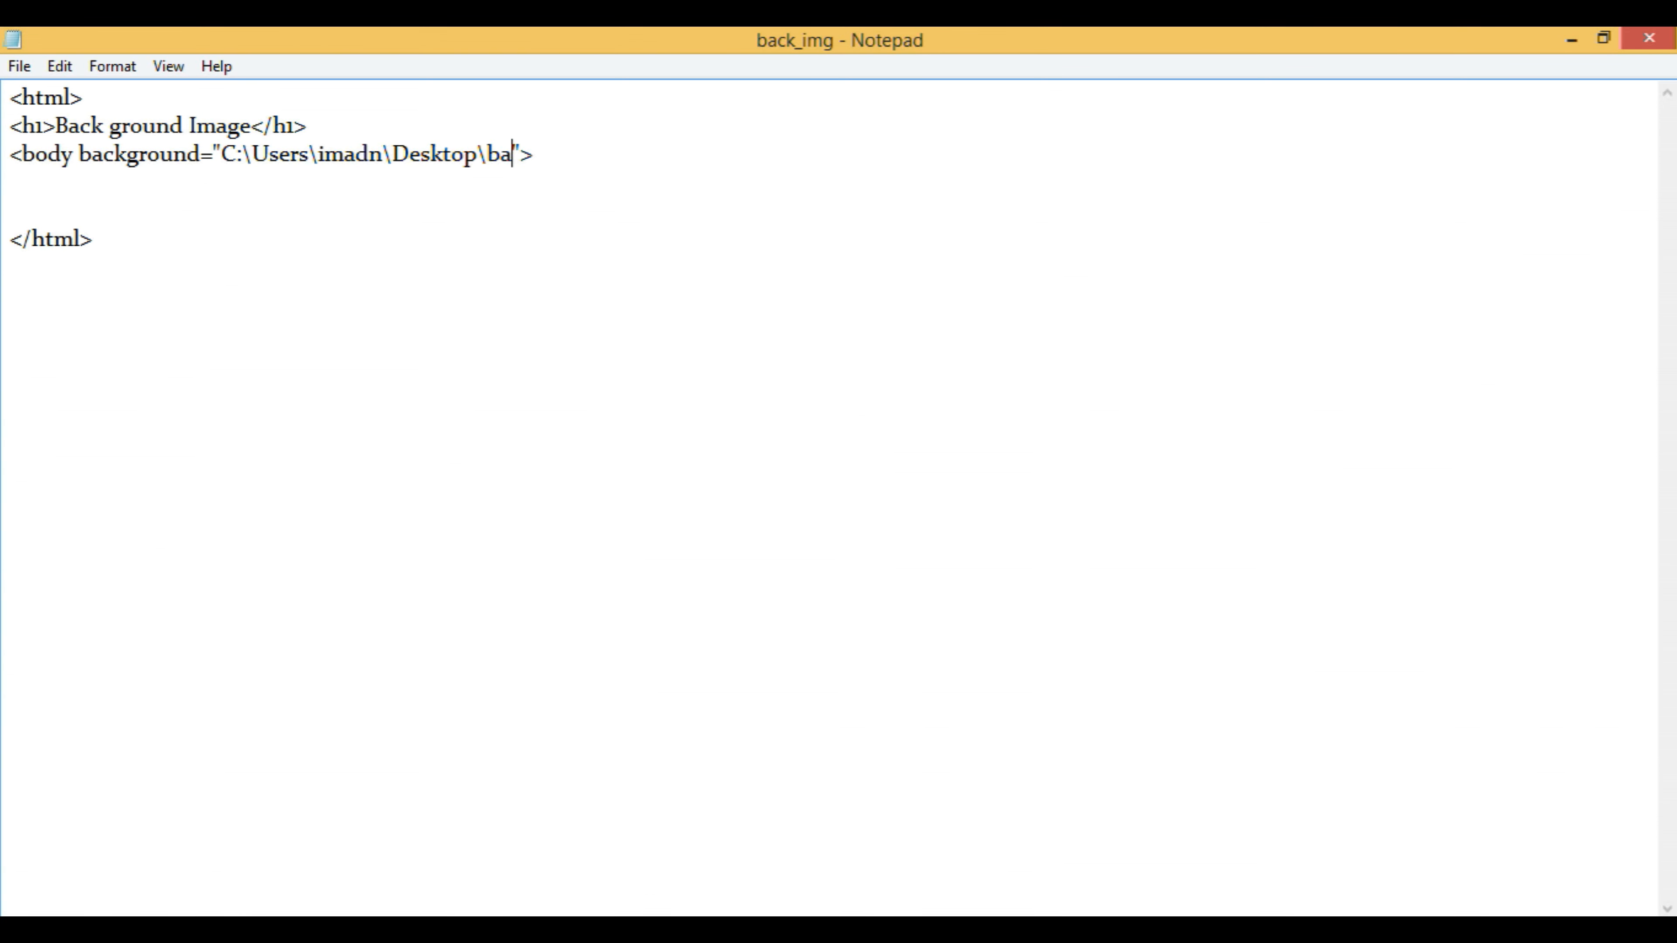
type("ck")
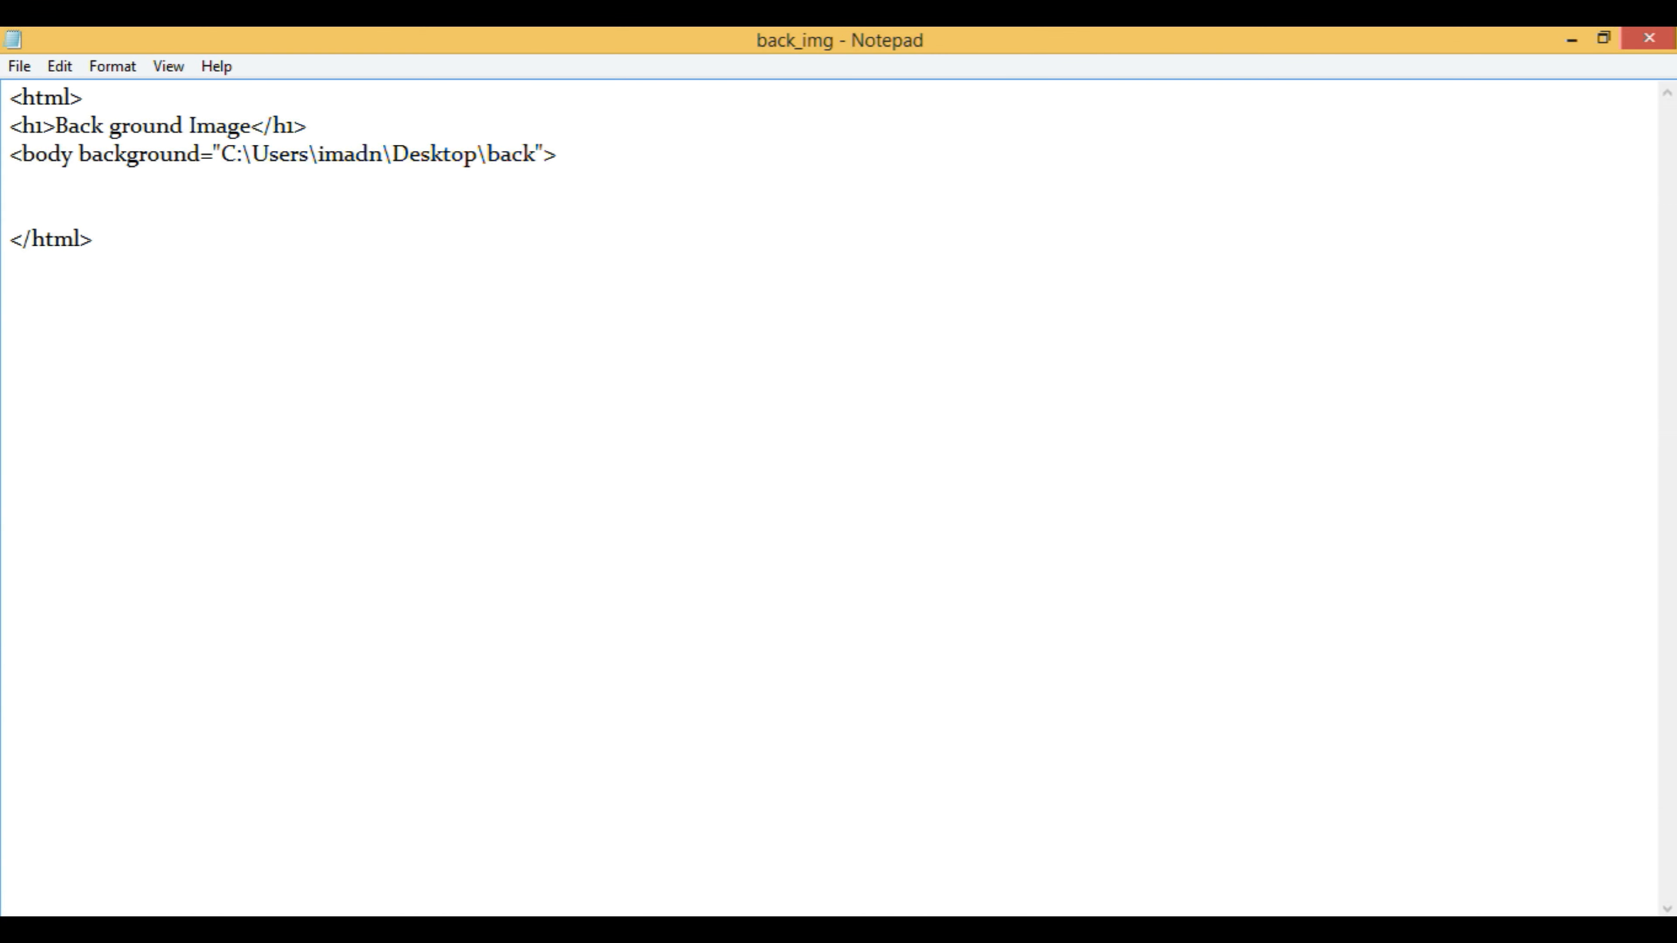
type(".")
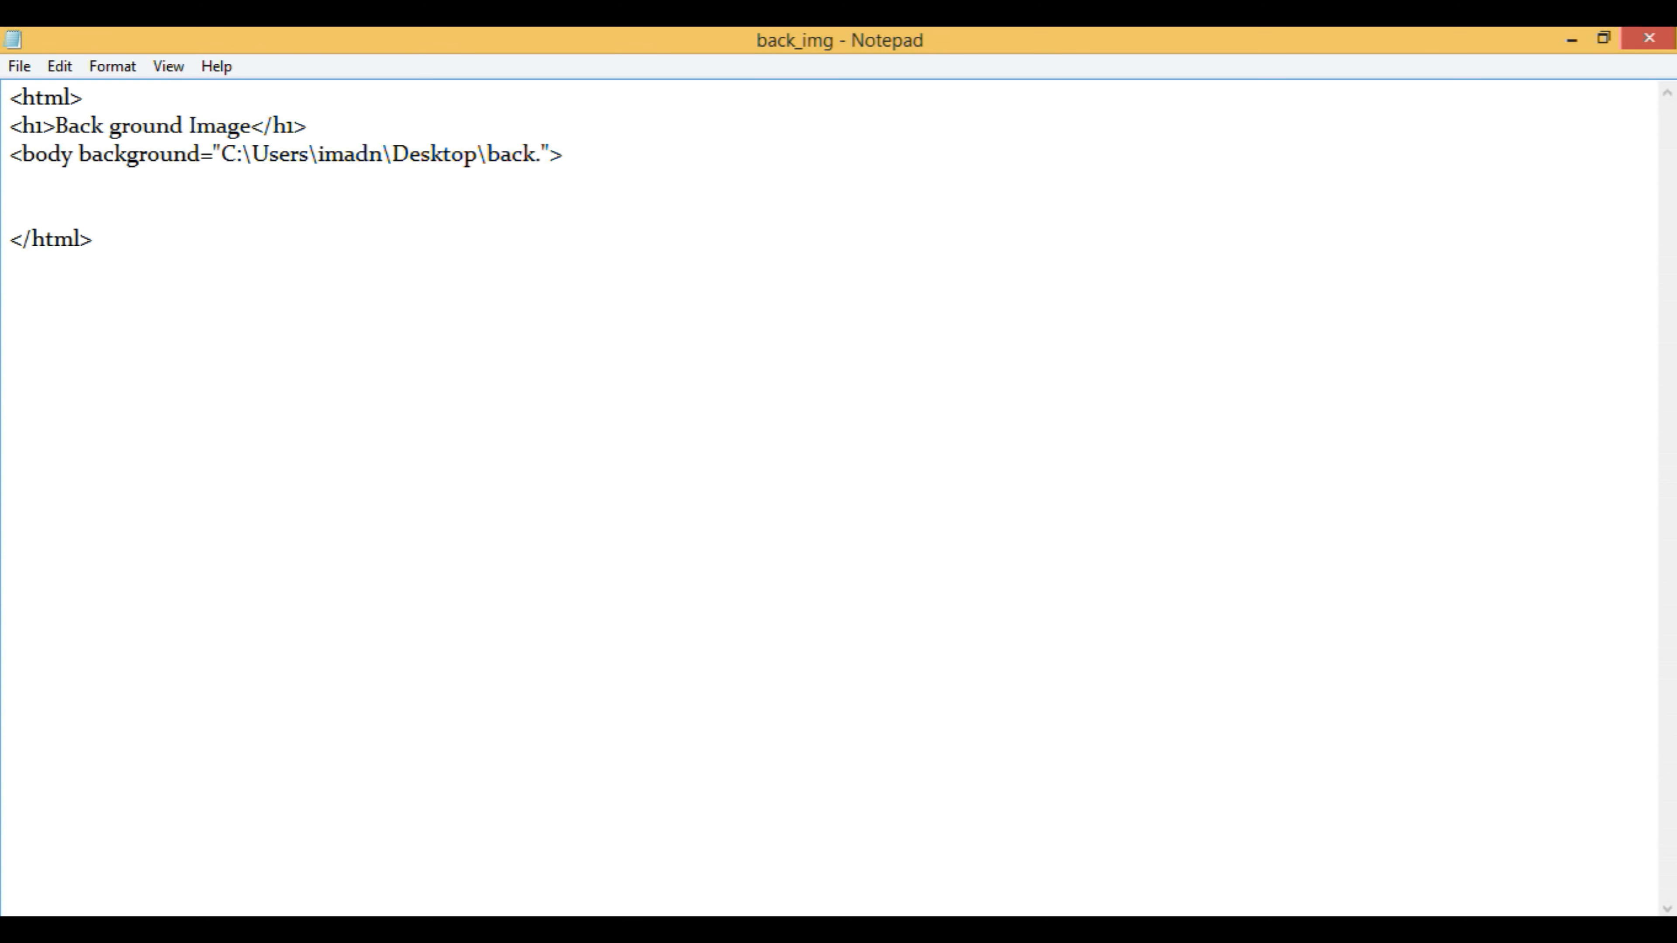
type("bmp")
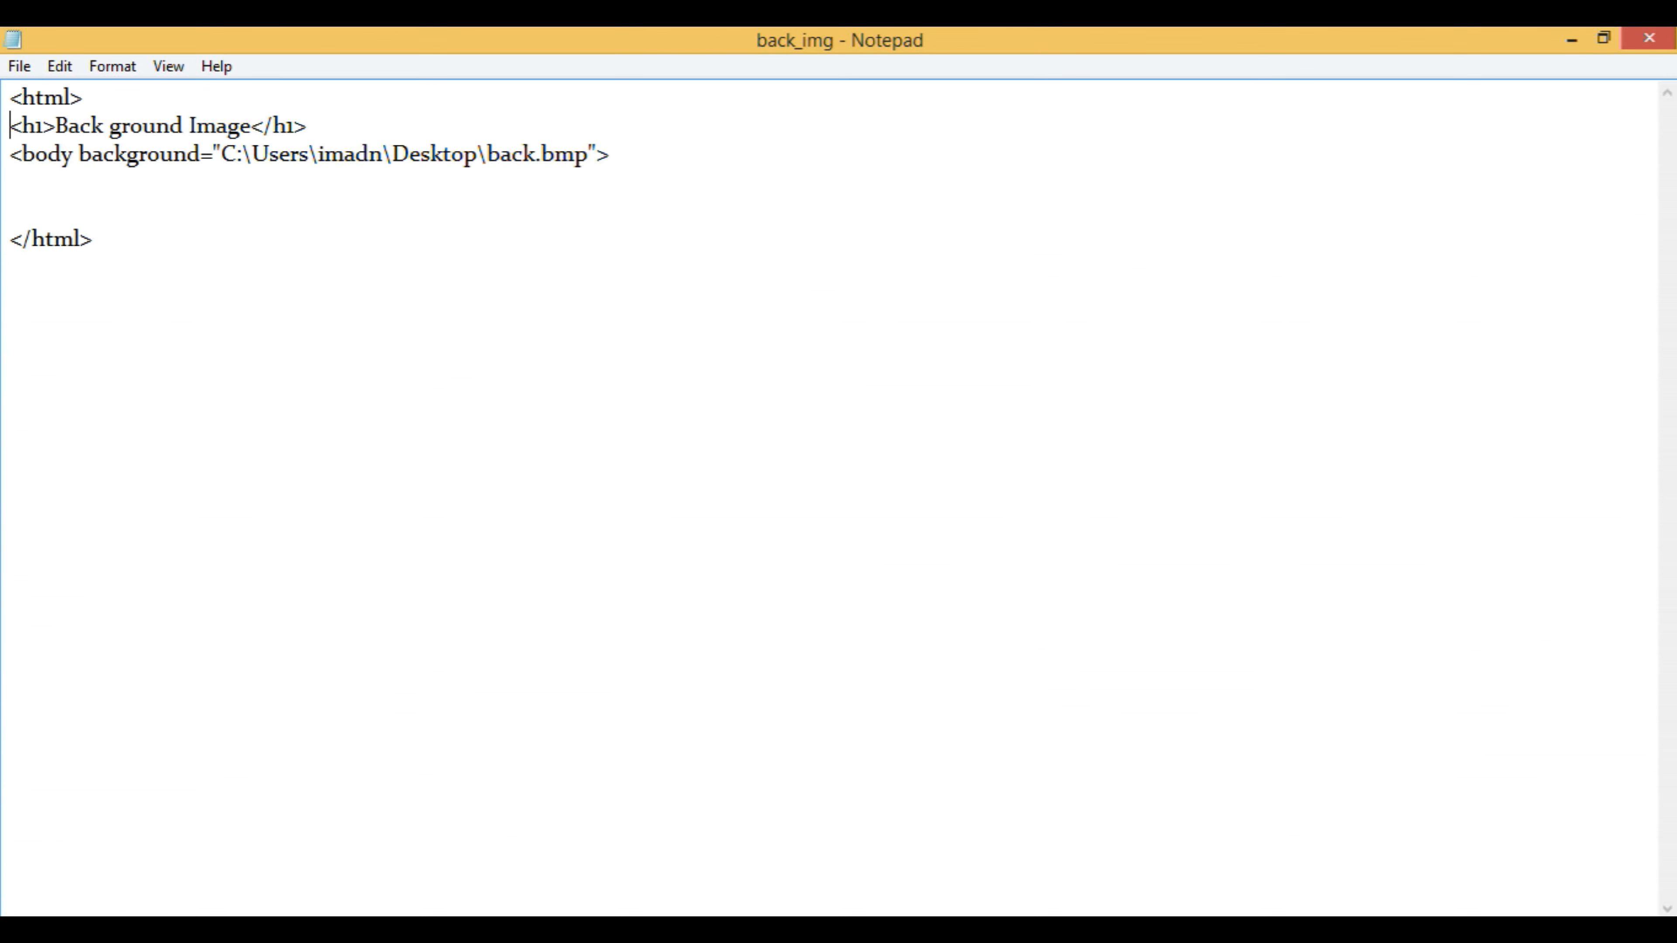
key("Enter")
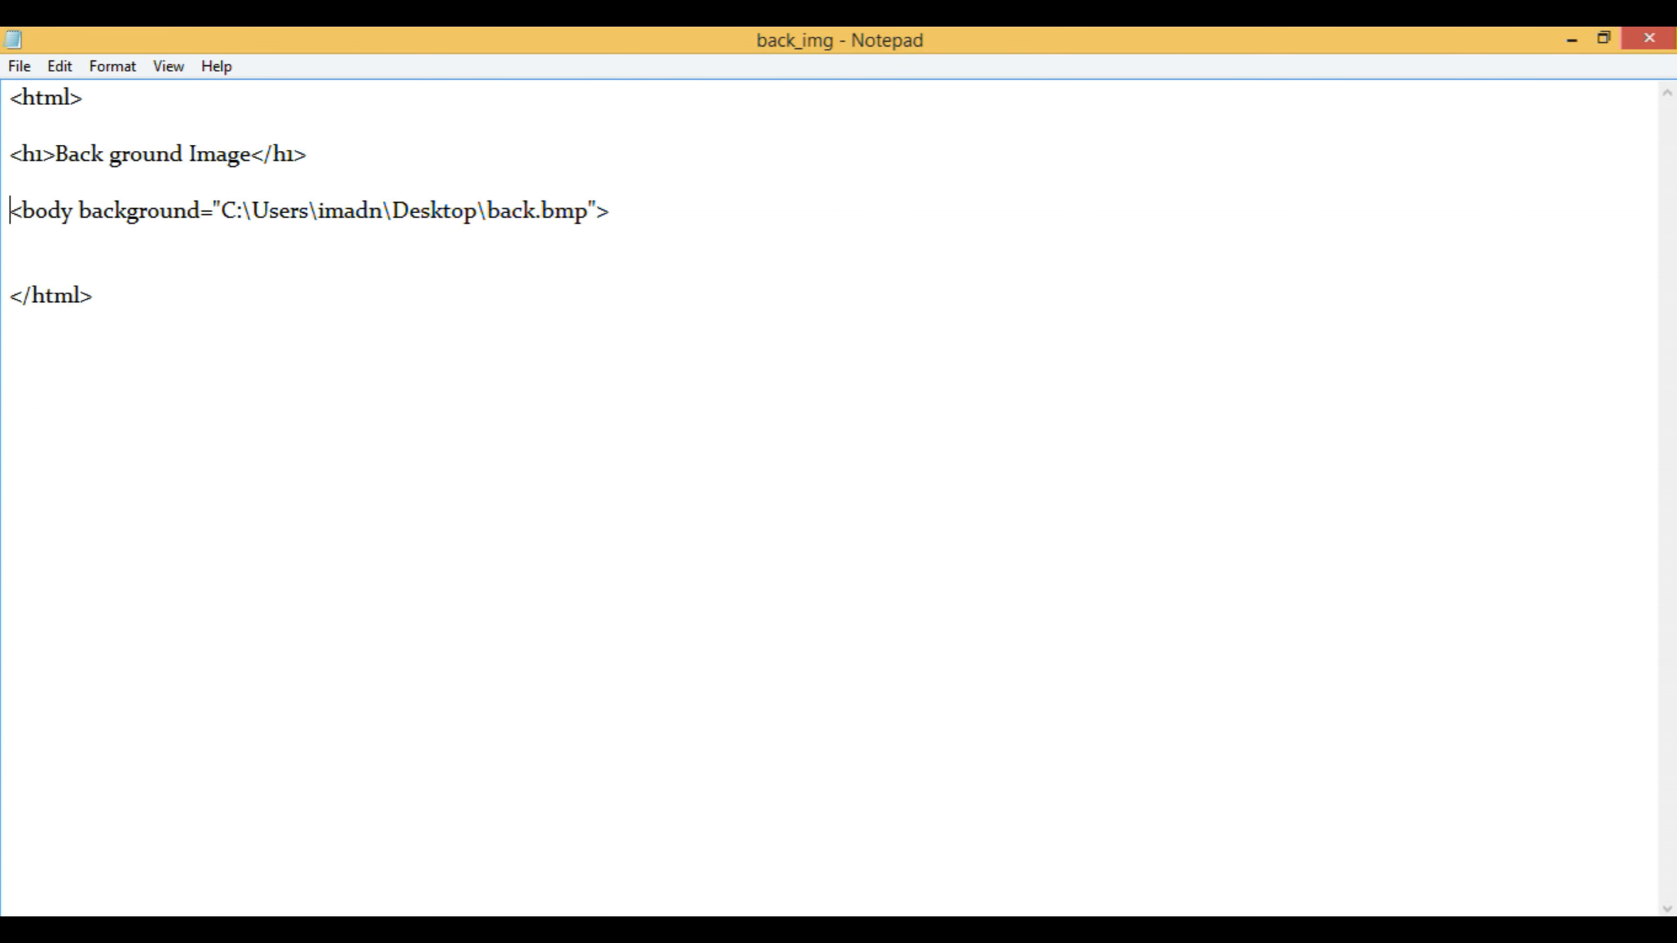
- Save the document to the Desktop as back_img.html
left_click(18, 65)
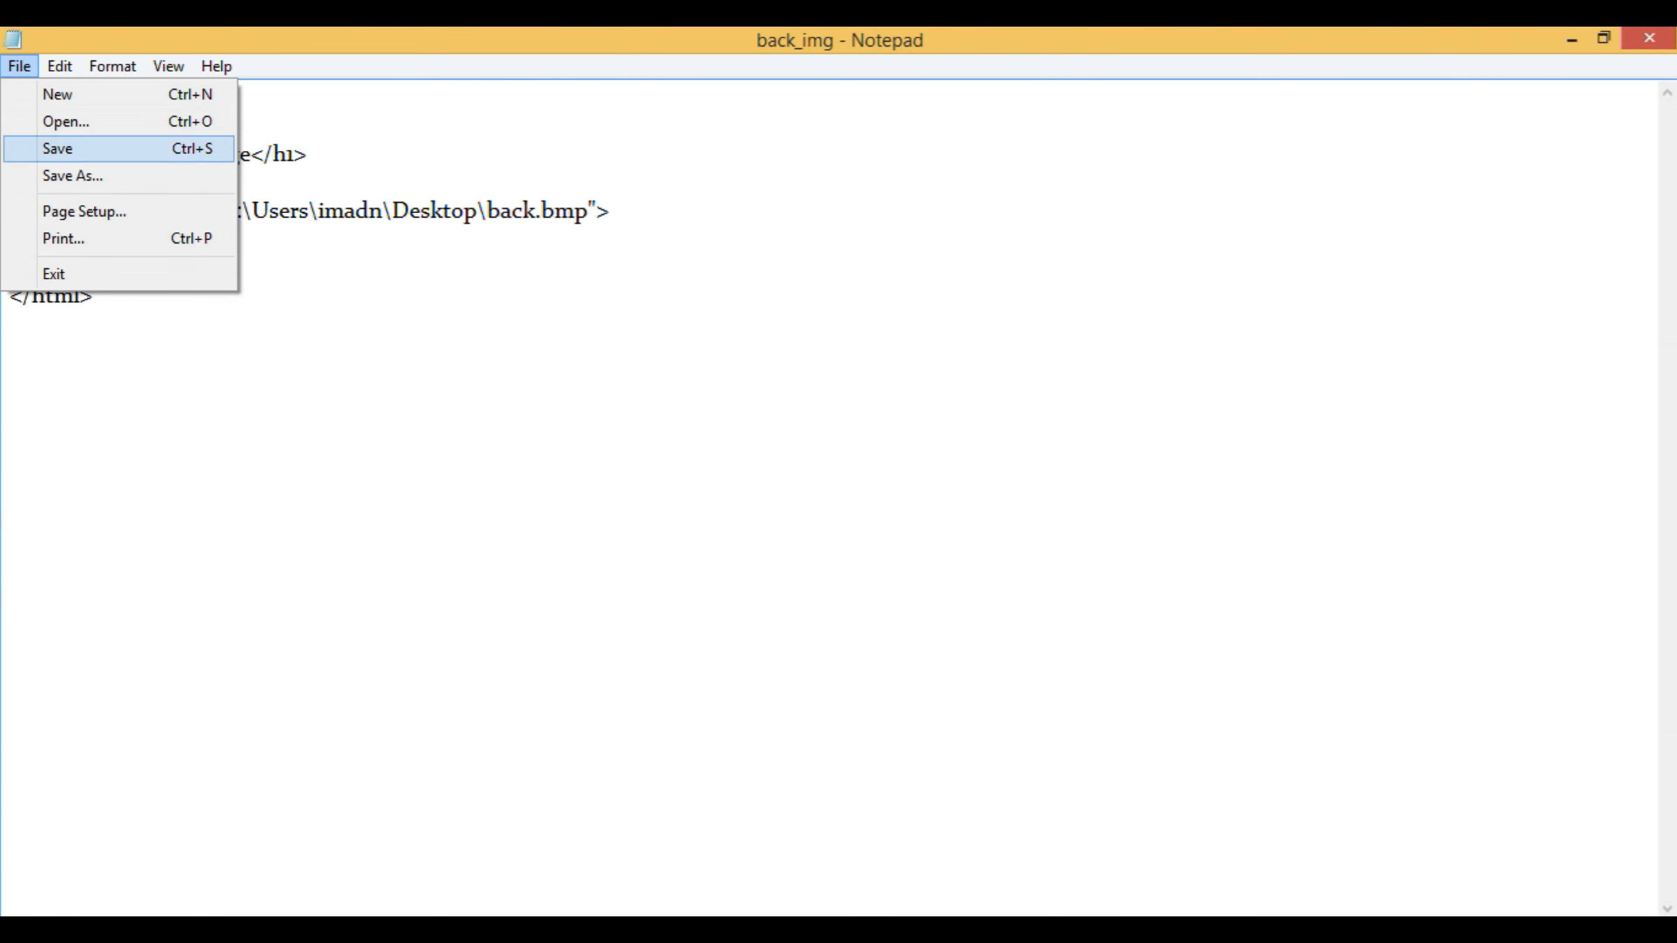
left_click(56, 149)
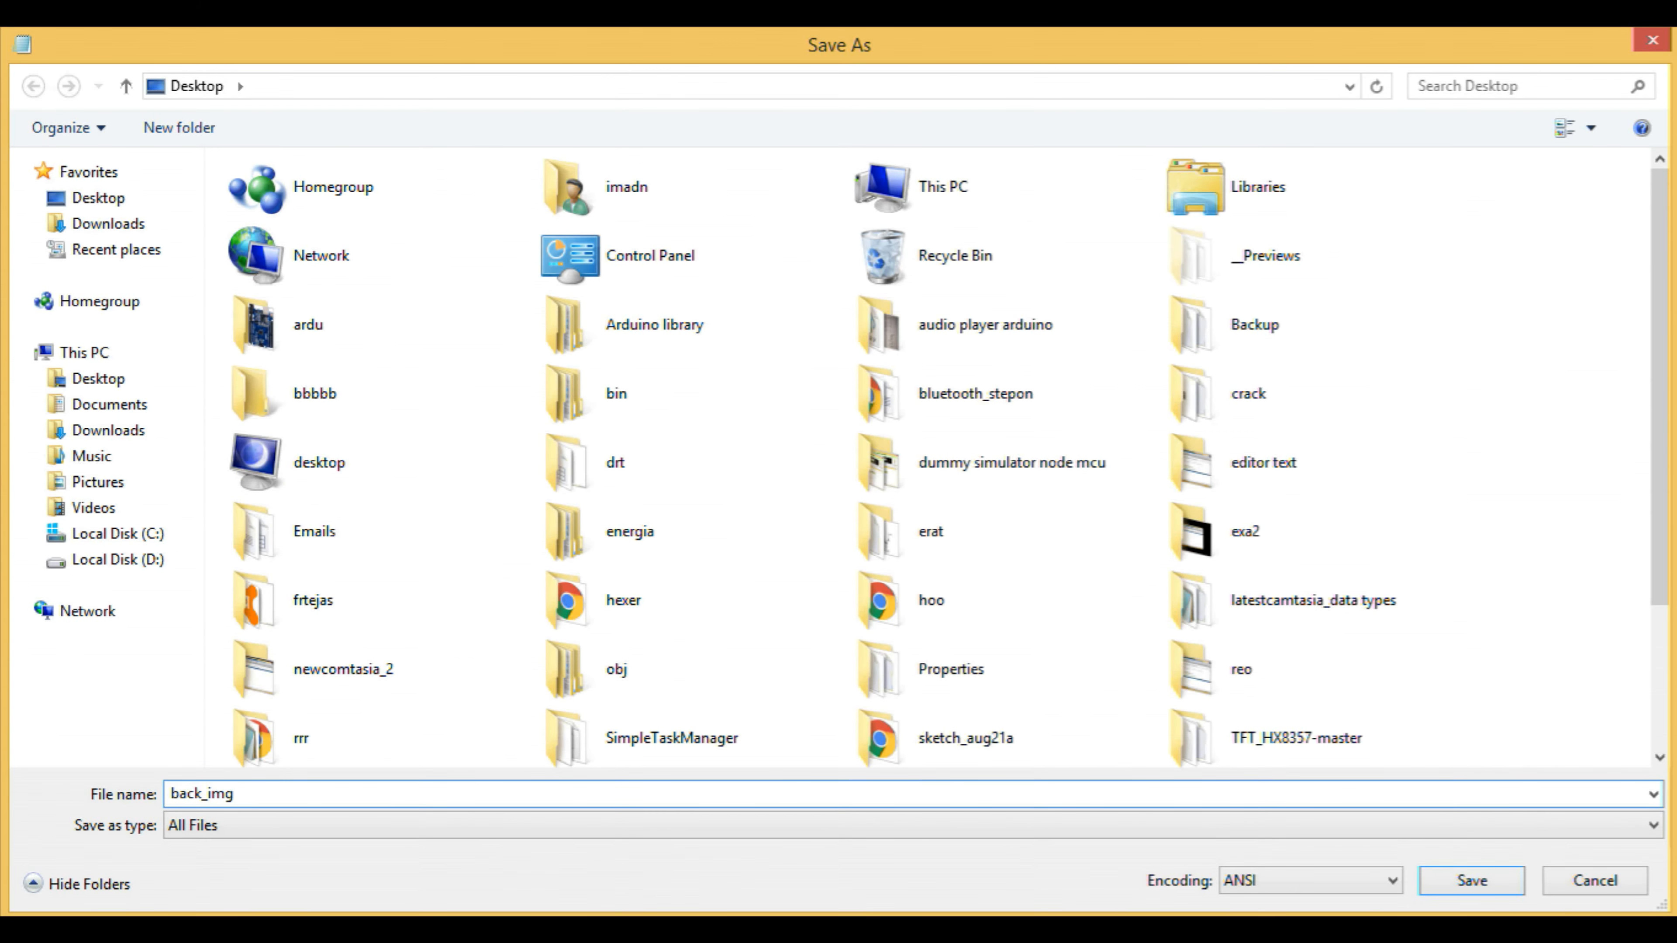
type(".html")
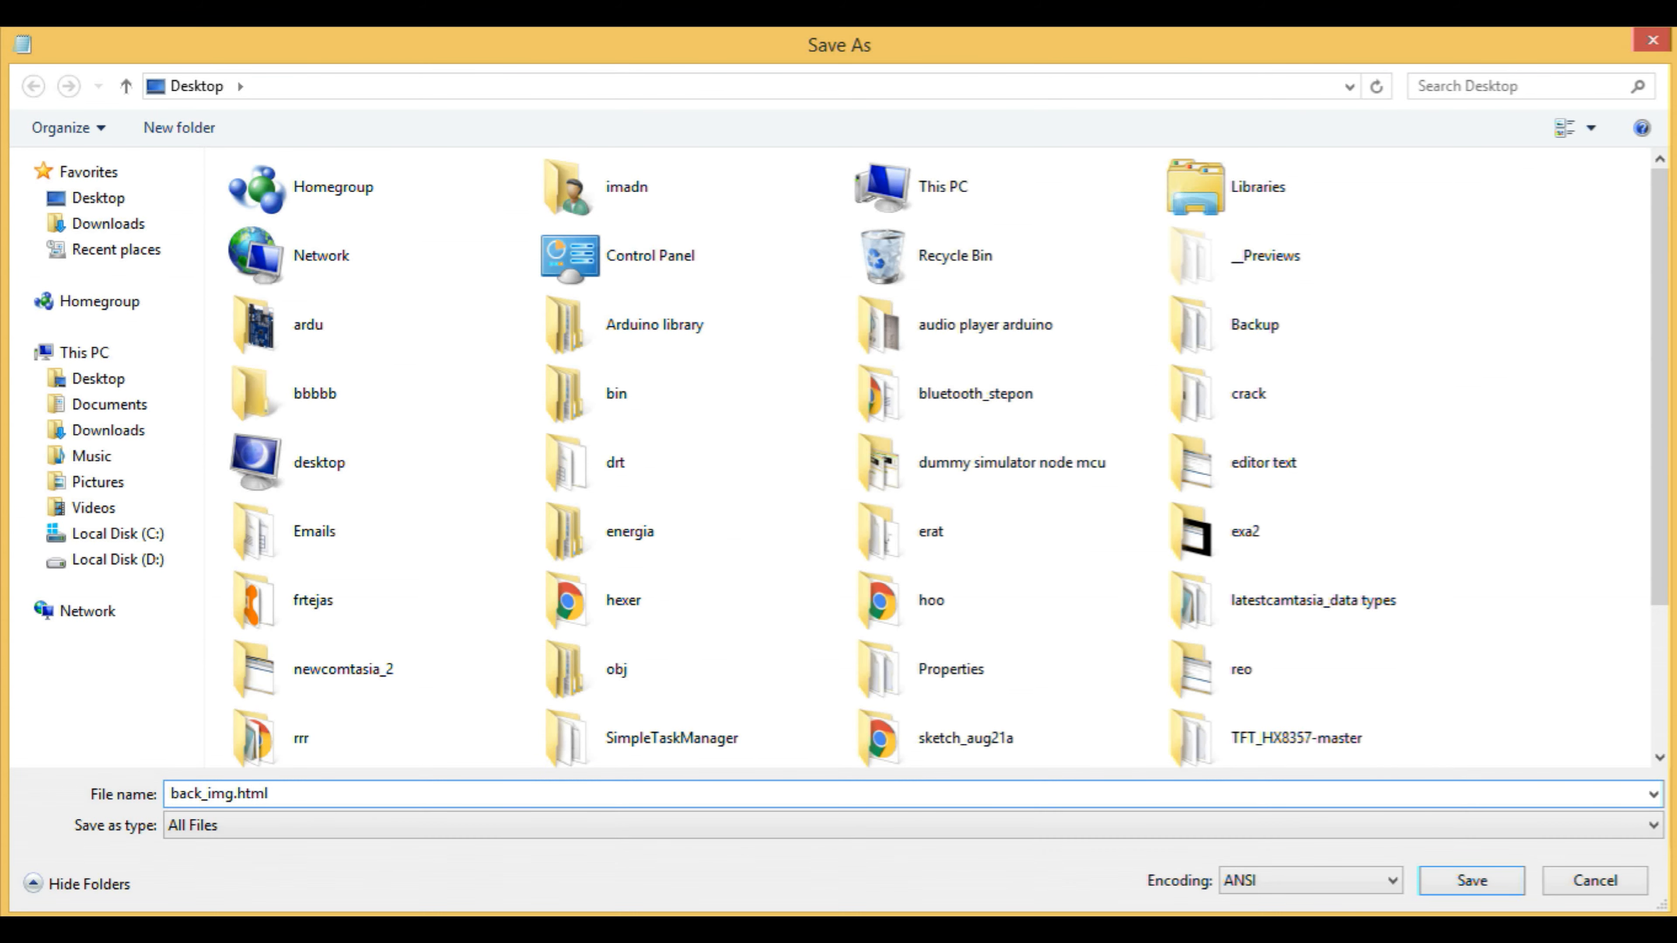
left_click(1469, 880)
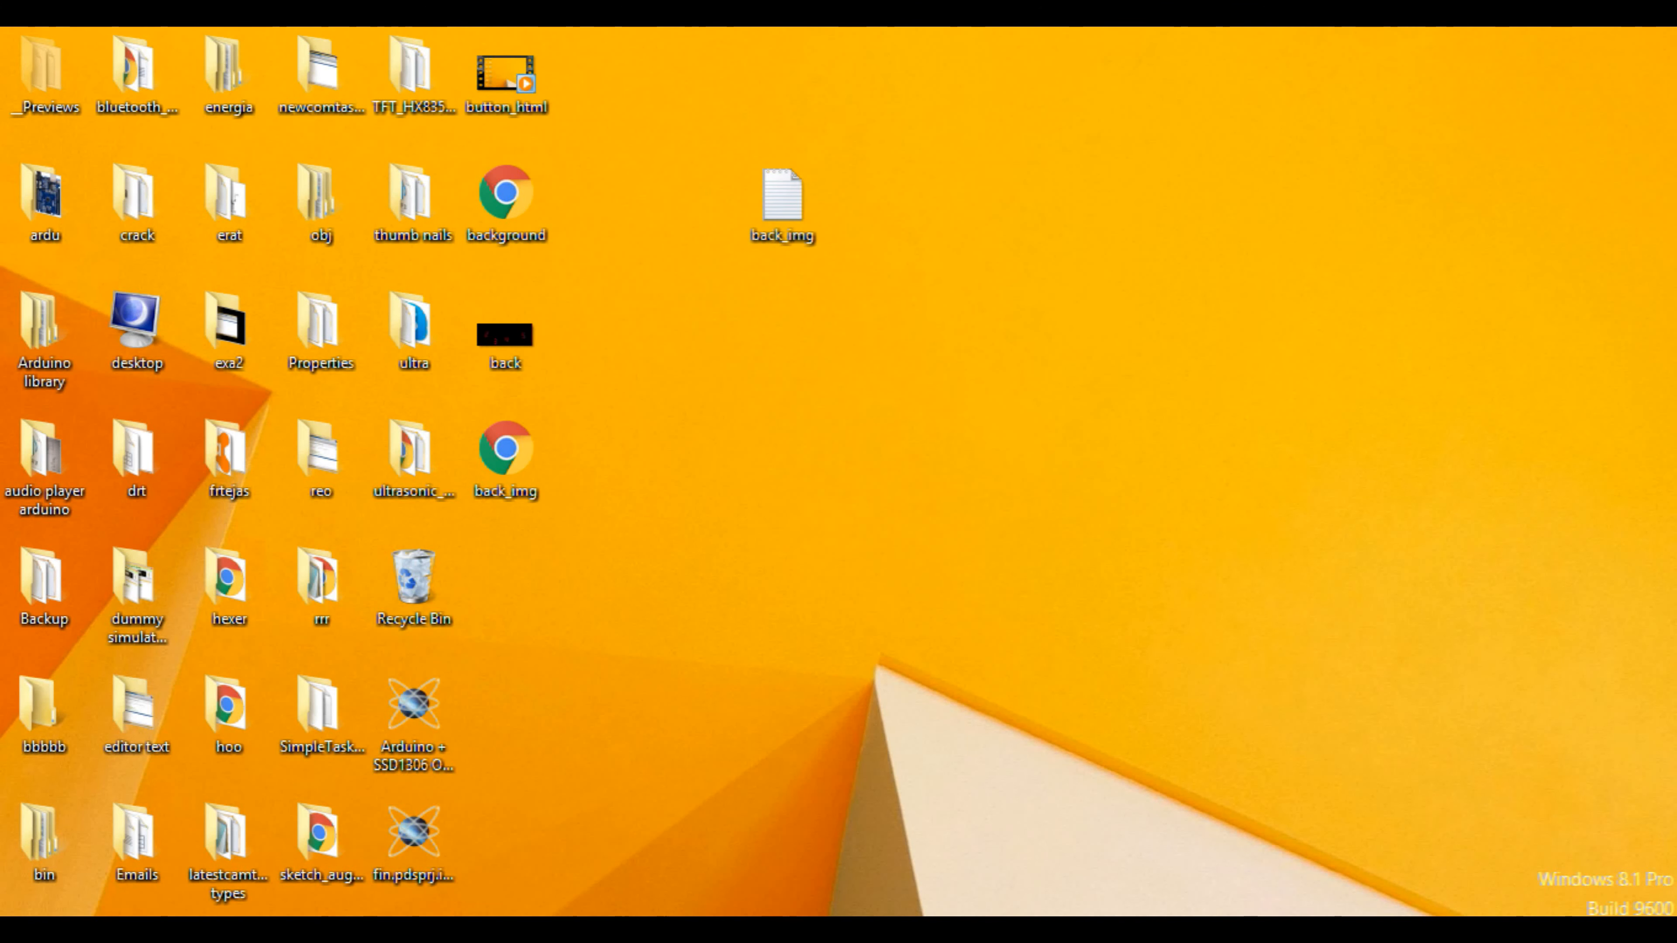
left_click(505, 459)
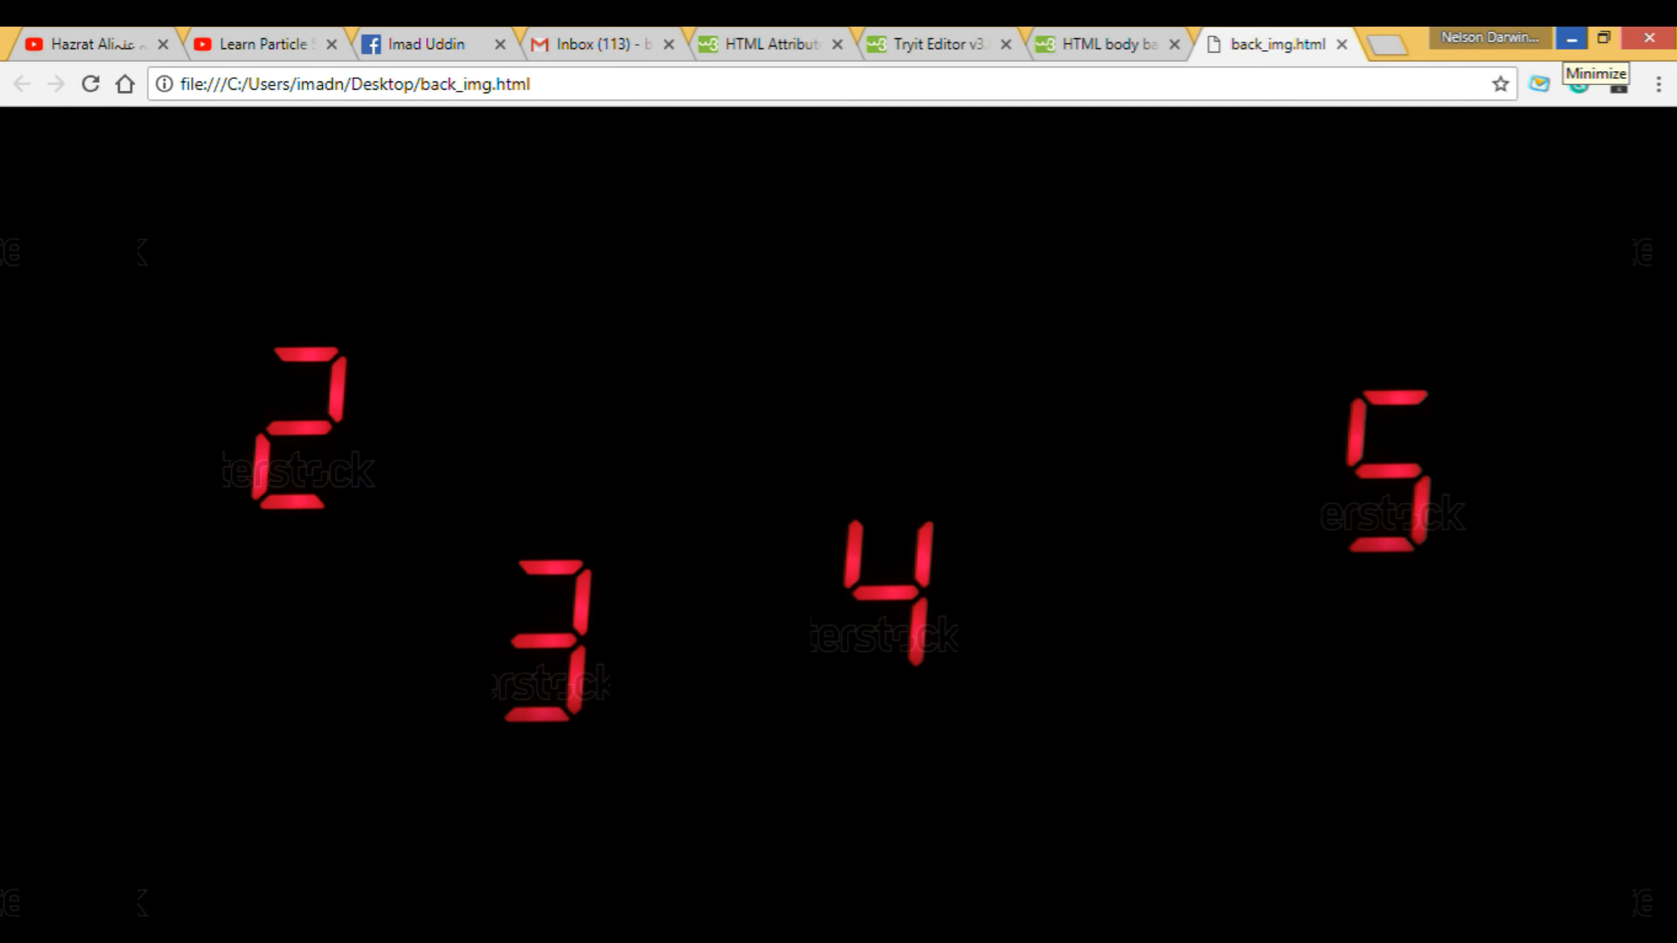
left_click(1568, 38)
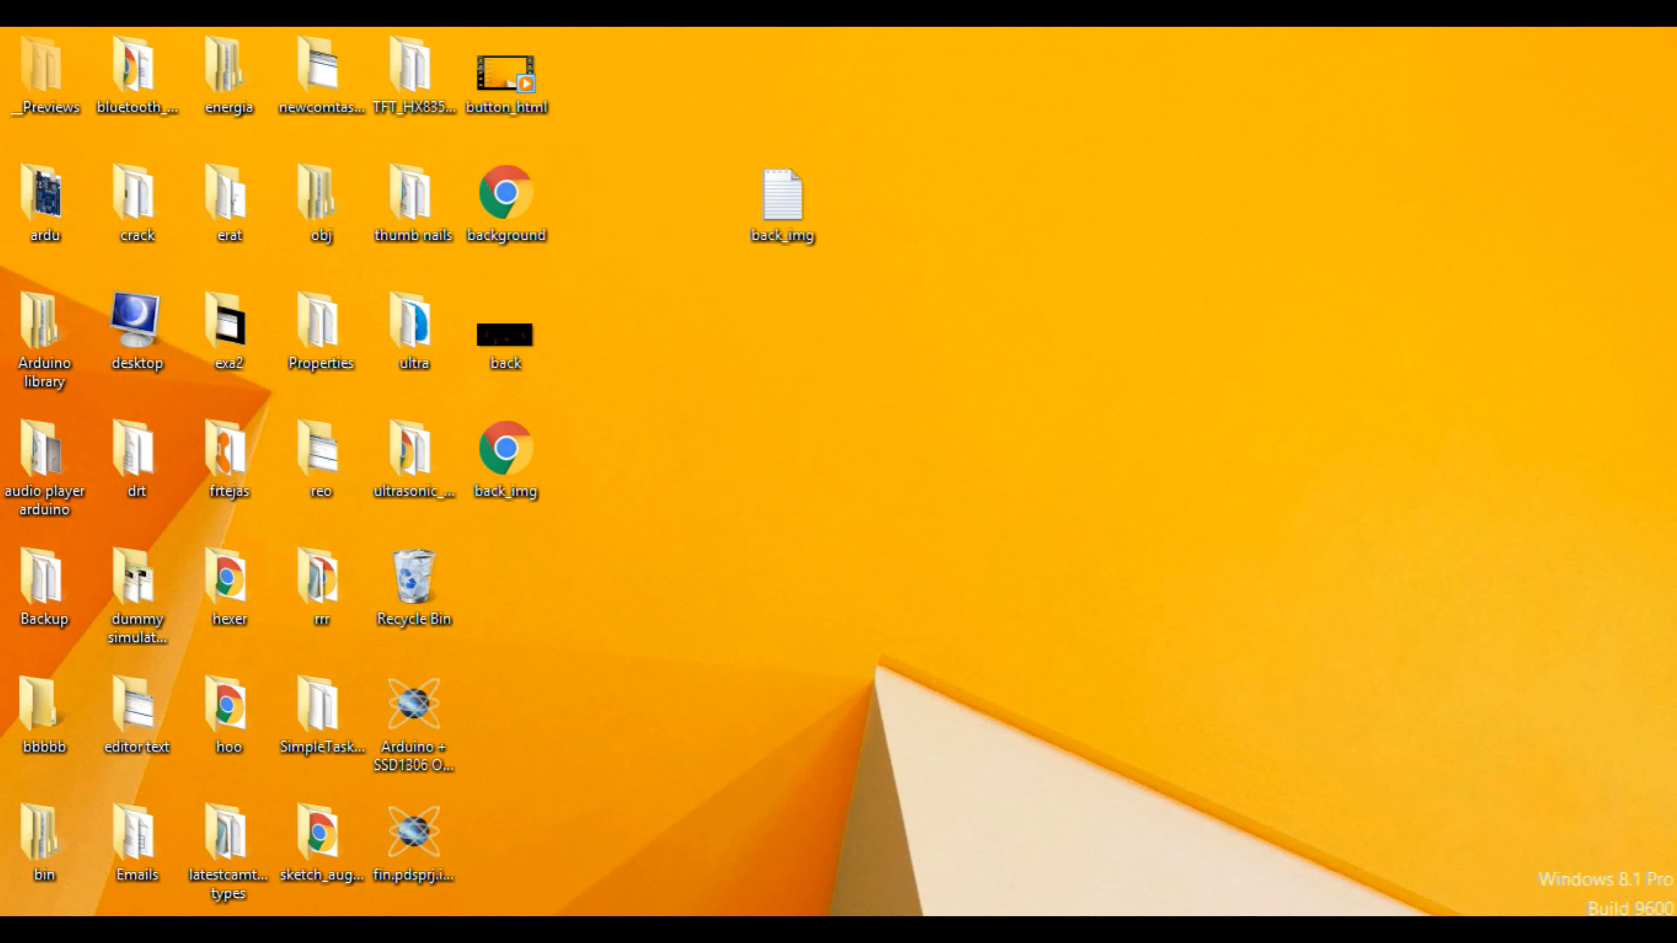